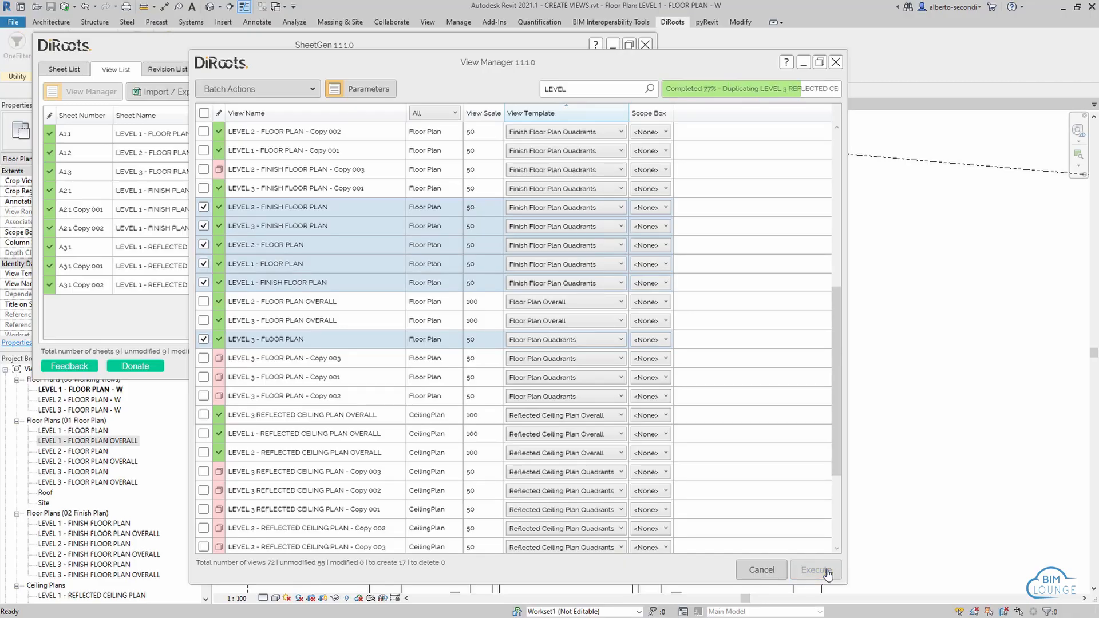
# Dismiss the View Manager completion message and open sheet A1.1 – Level 1 Floor Plan Overall
pyautogui.click(814, 569)
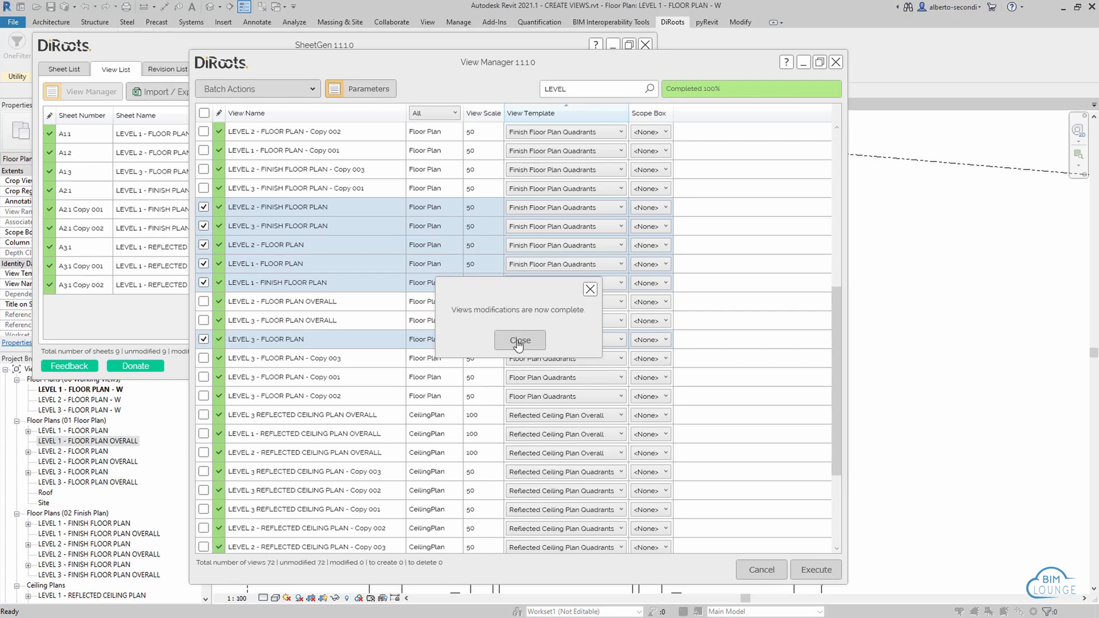
pyautogui.click(519, 340)
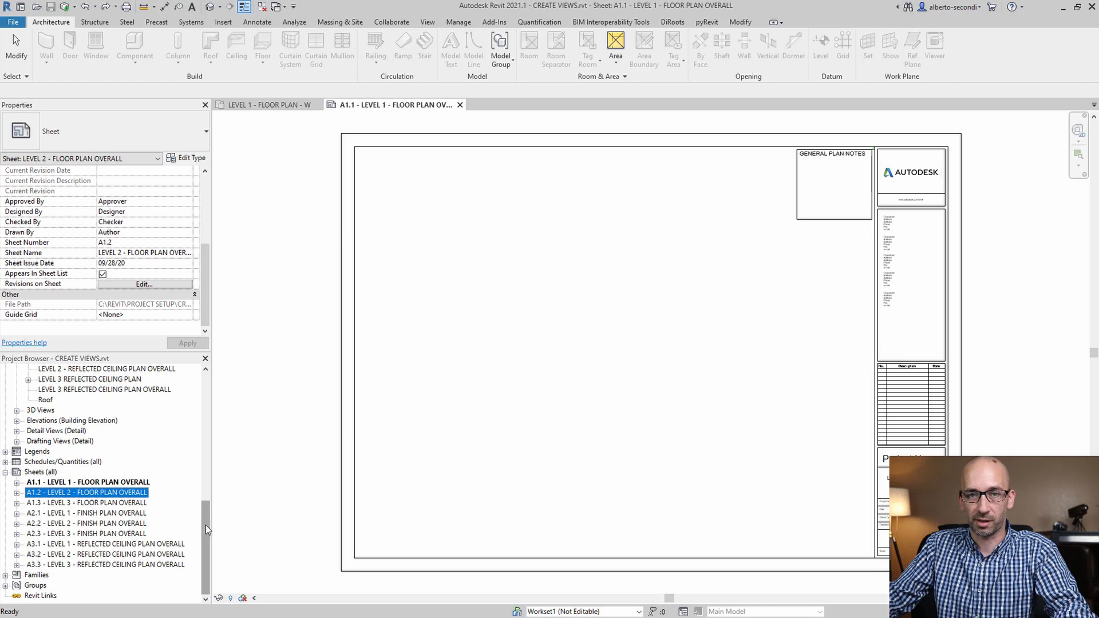
pyautogui.click(87, 481)
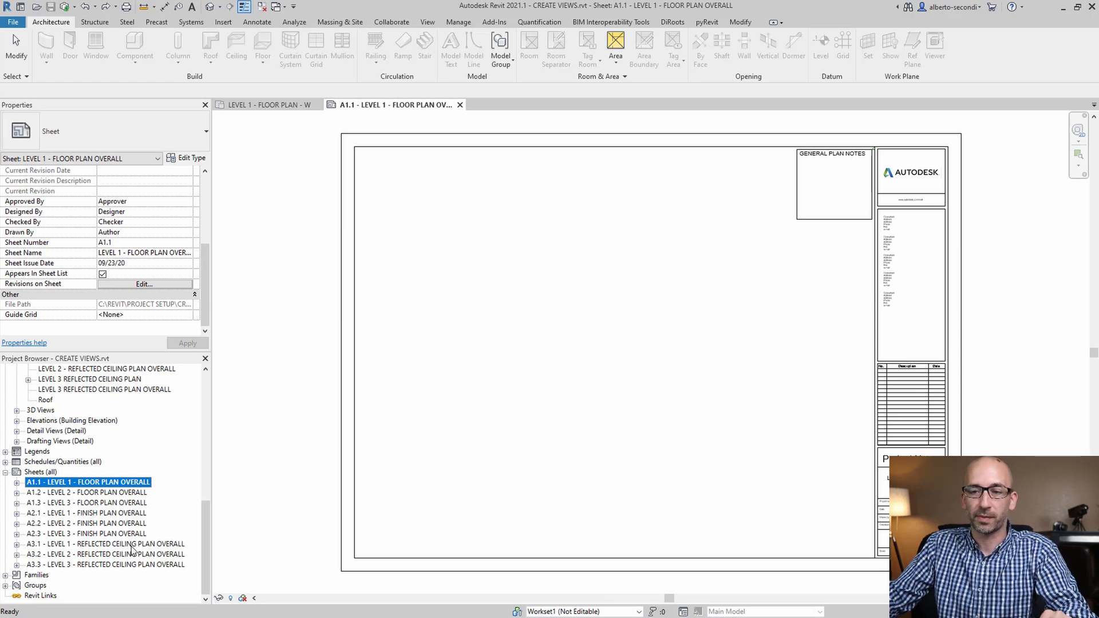
pyautogui.moveTo(811, 217)
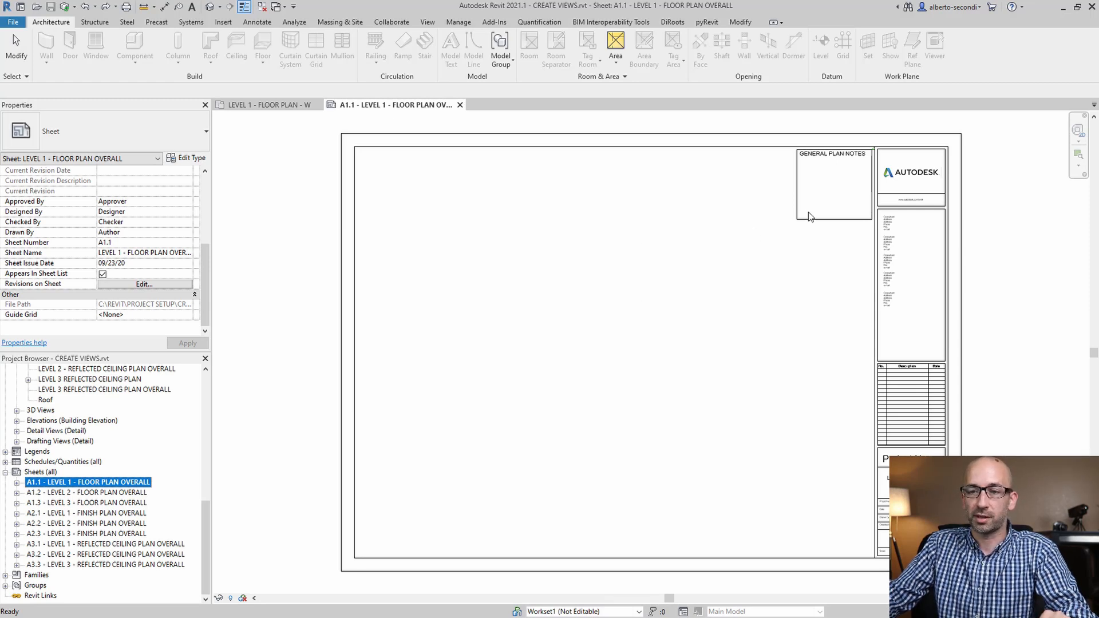
pyautogui.moveTo(343, 389)
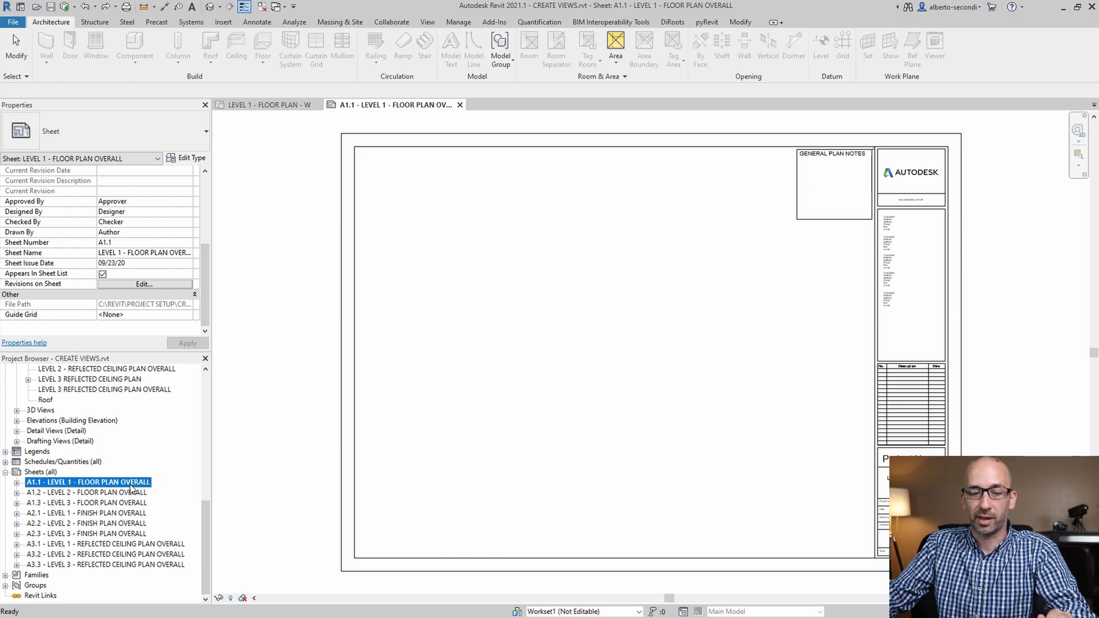
pyautogui.moveTo(827, 174)
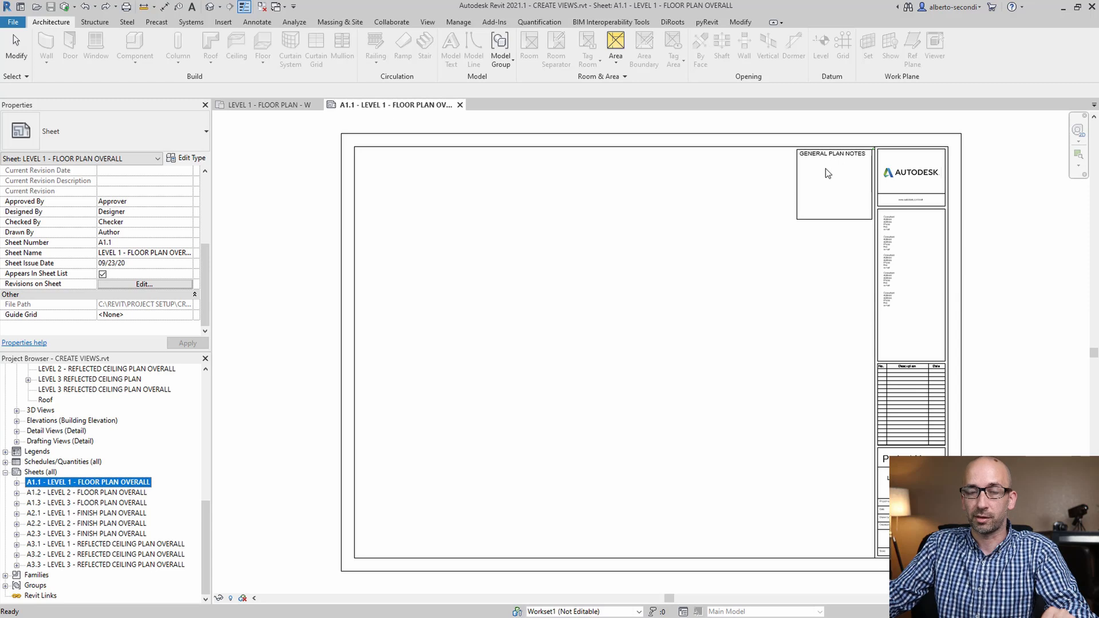
pyautogui.moveTo(840, 187)
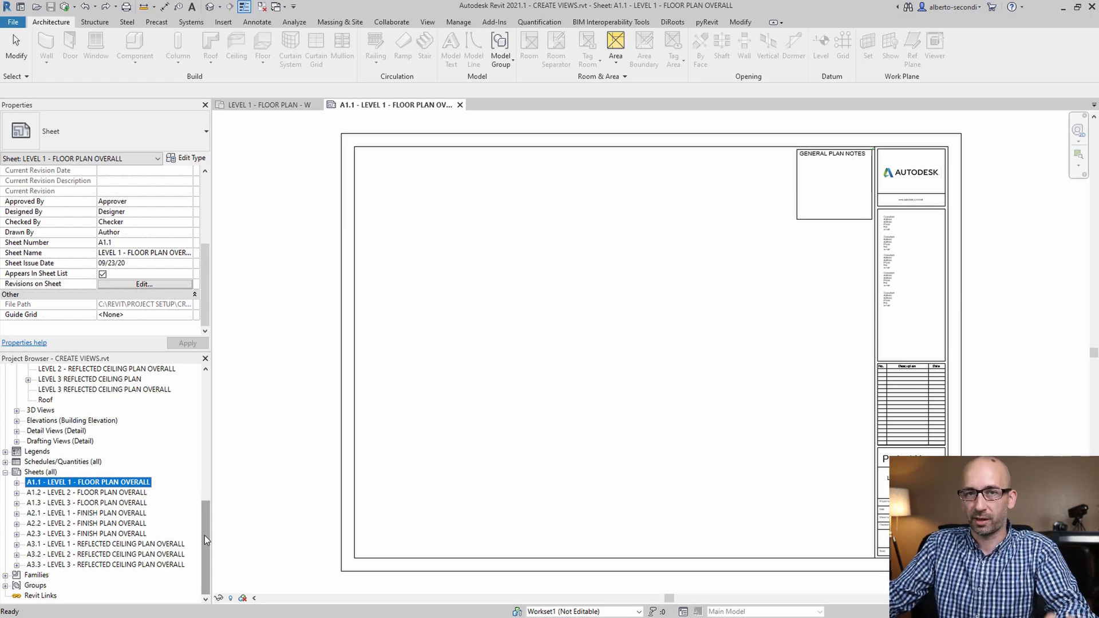
pyautogui.moveTo(671, 21)
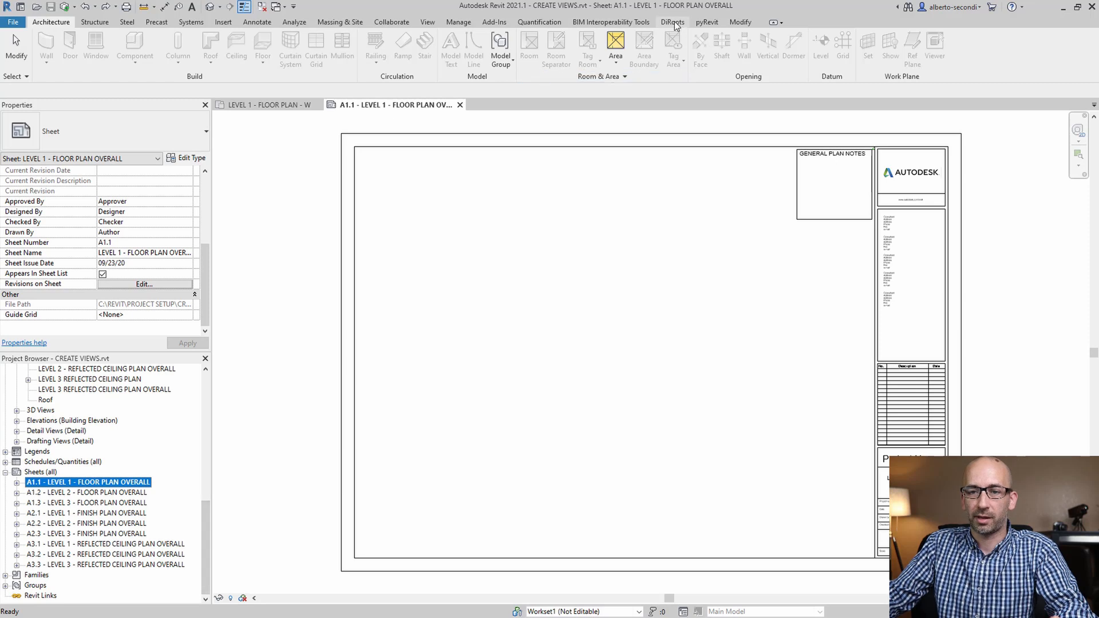
# Open DiRoots SheetGen and select all nine overall sheets
pyautogui.click(671, 22)
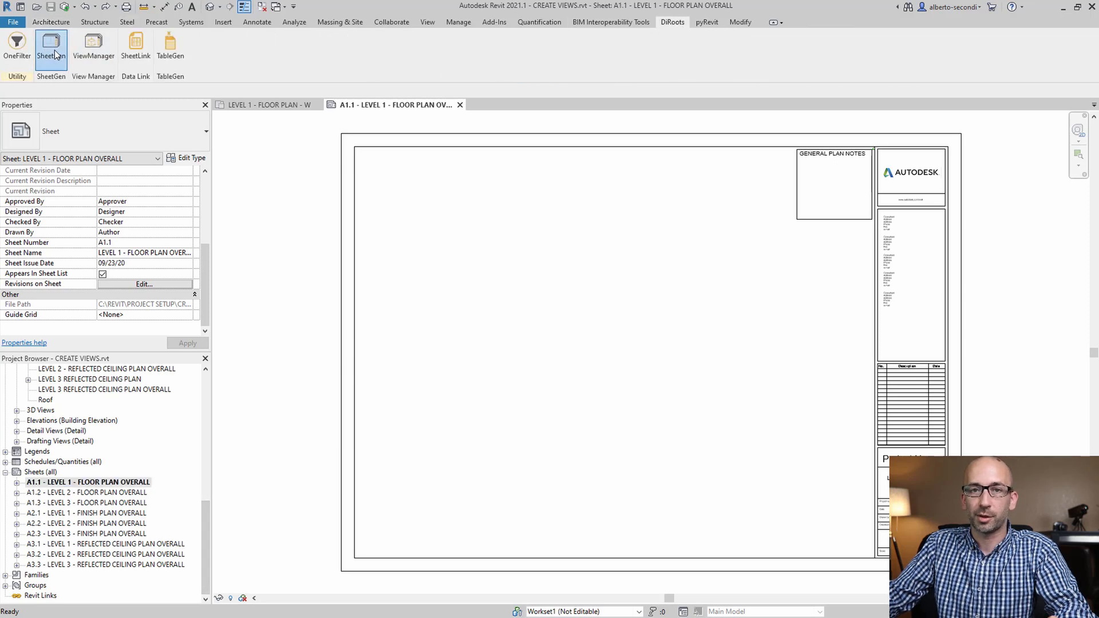
pyautogui.click(51, 46)
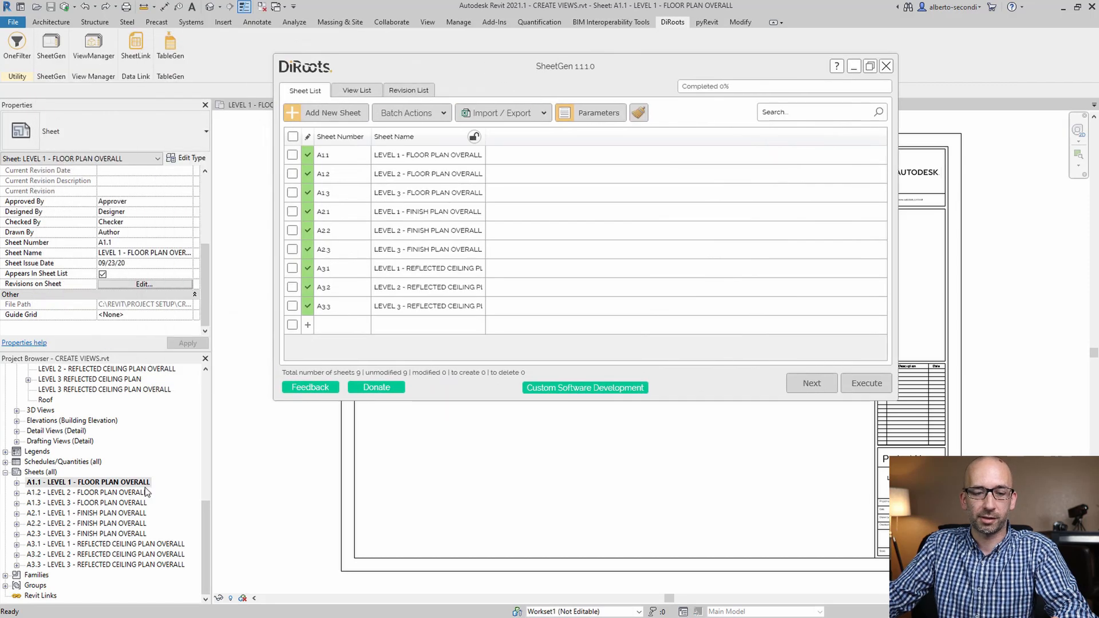
pyautogui.moveTo(521, 139)
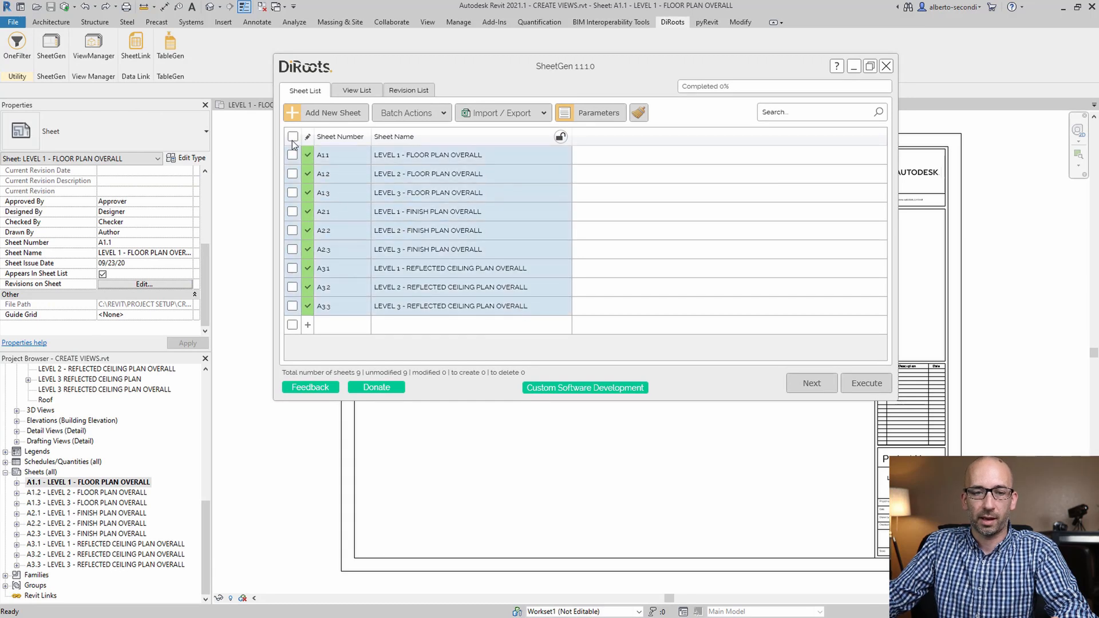
pyautogui.click(292, 154)
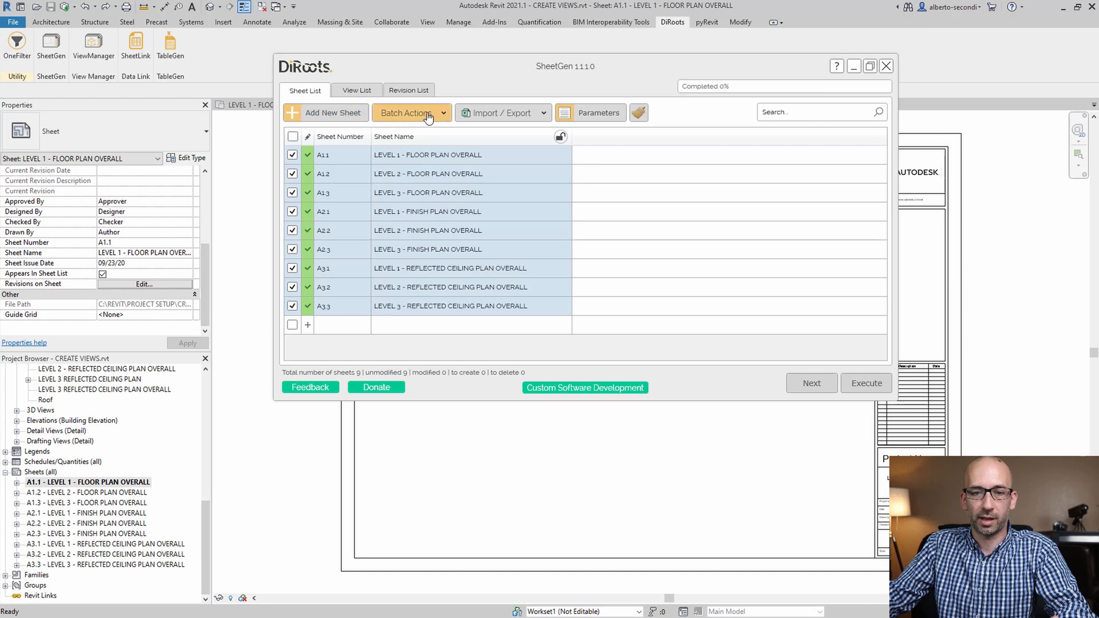
# Batch-duplicate the sheets with 3 copies, duplicated views and revisions, and execute
pyautogui.click(408, 113)
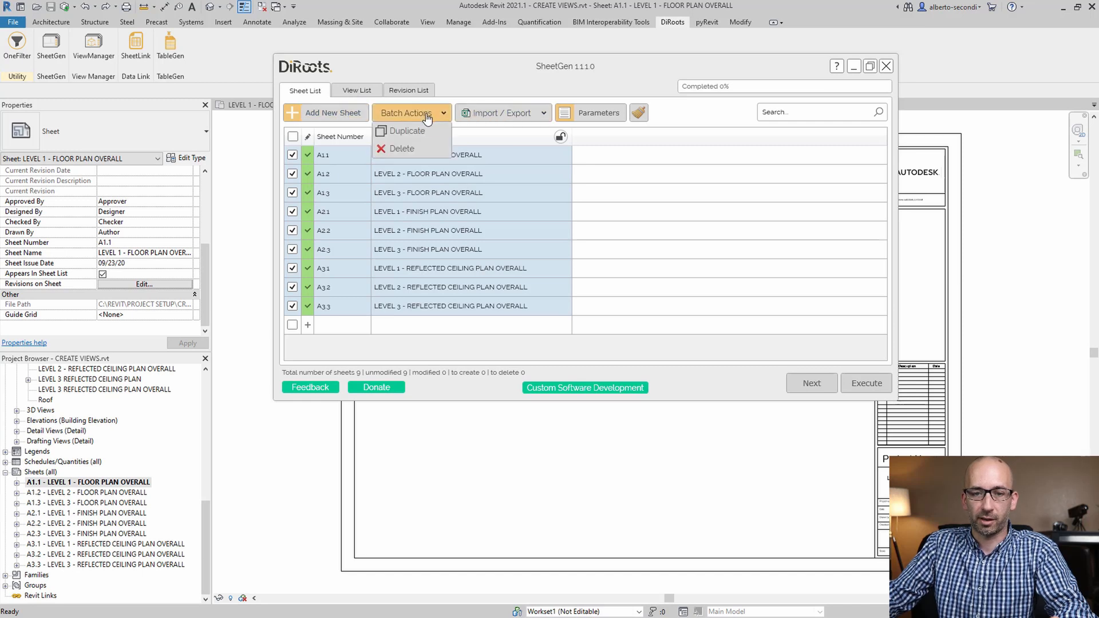
pyautogui.click(406, 130)
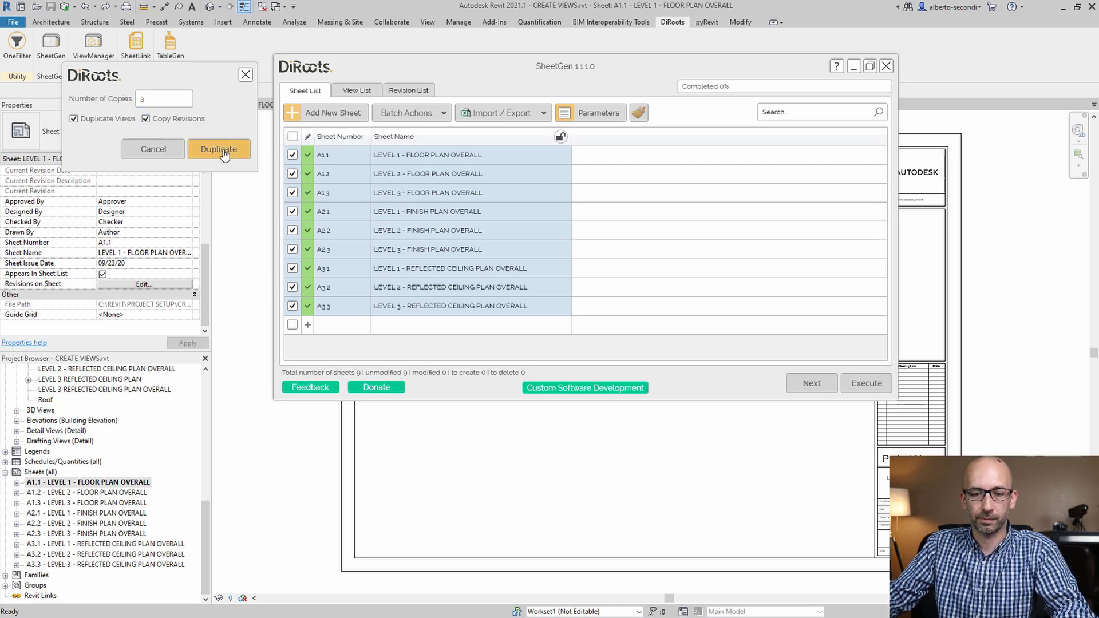
pyautogui.click(219, 148)
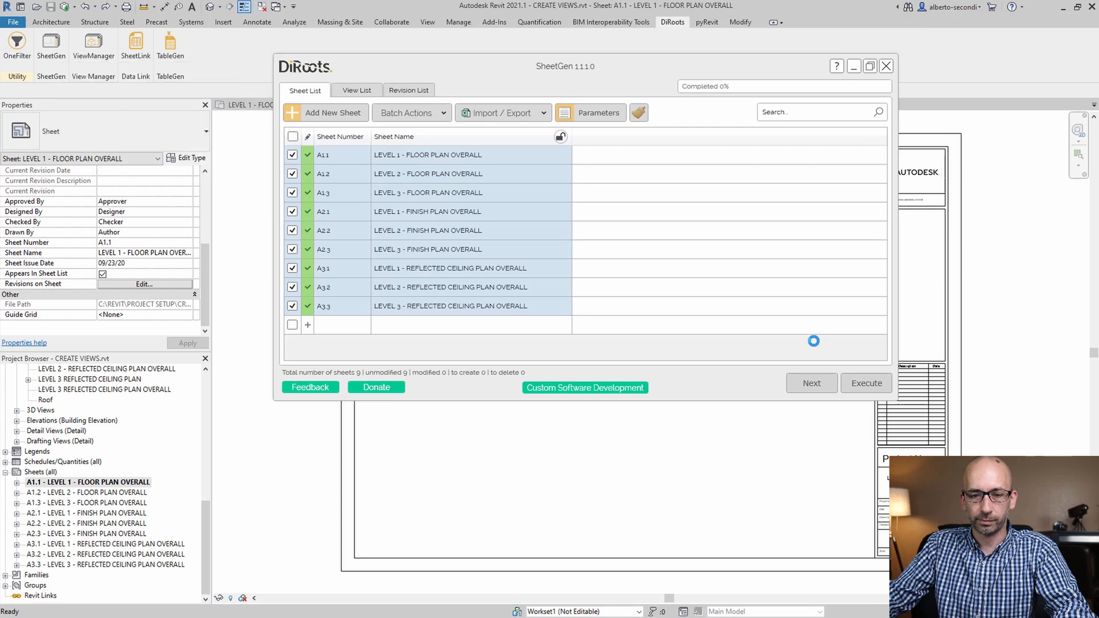
pyautogui.click(865, 382)
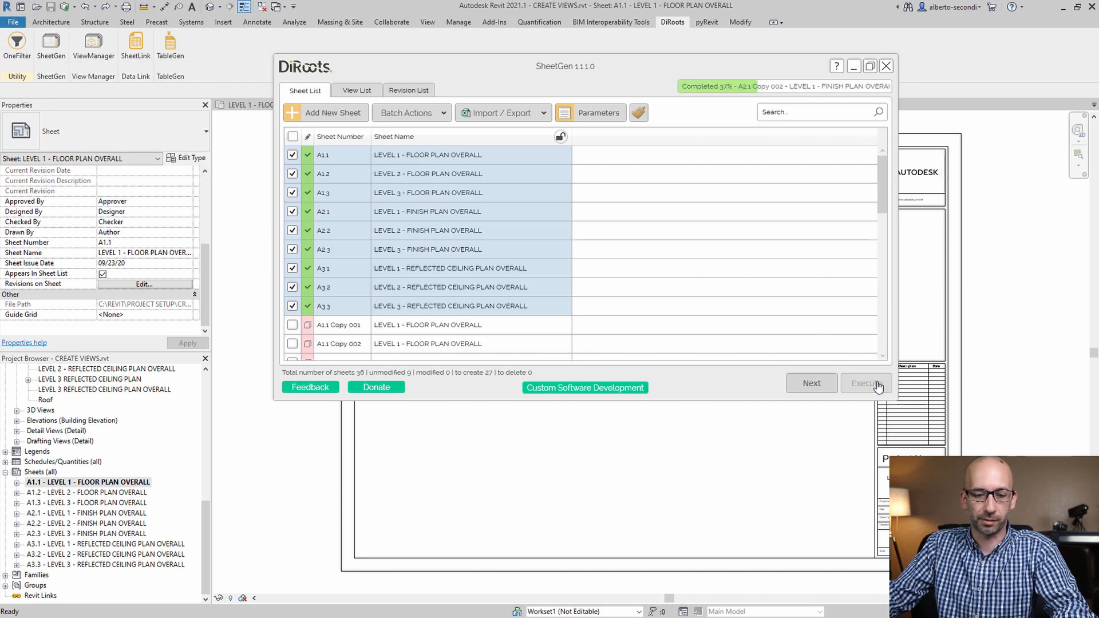
pyautogui.click(866, 383)
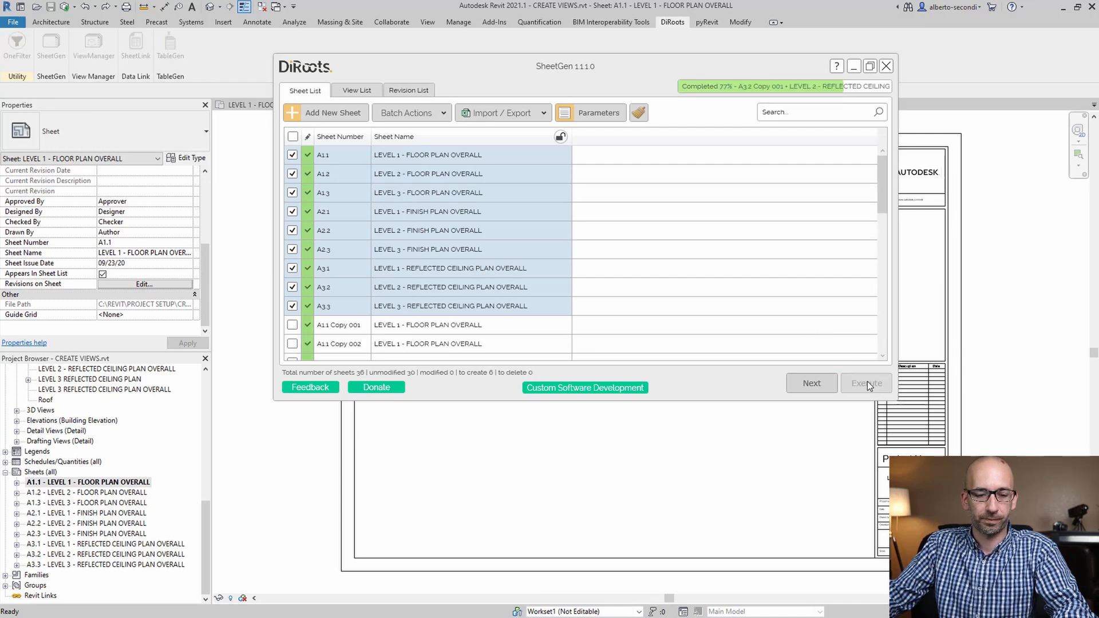
pyautogui.click(865, 383)
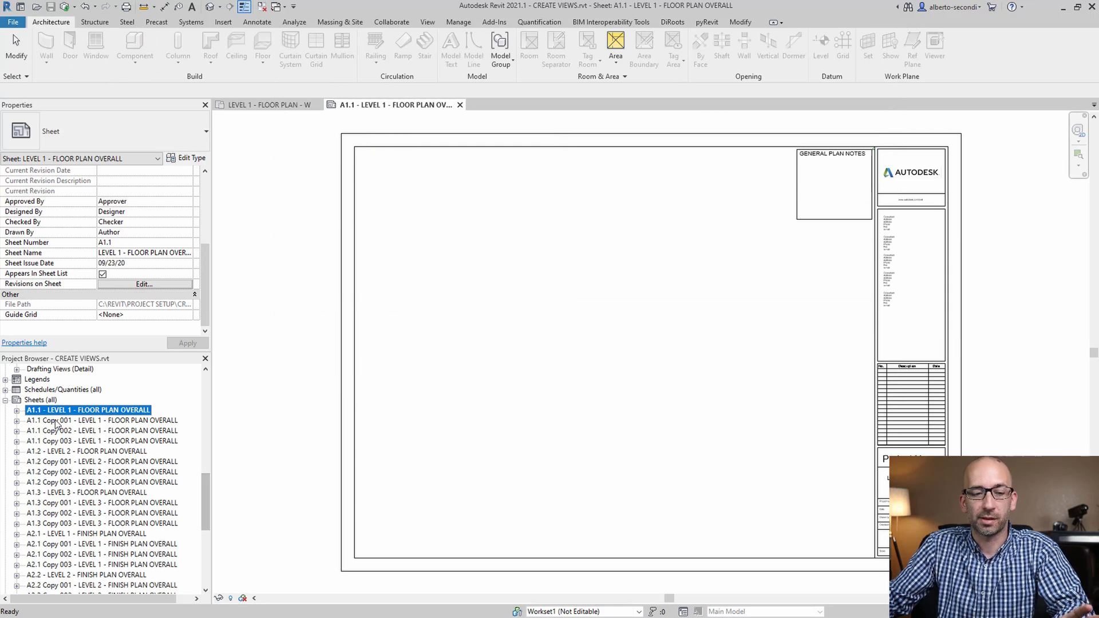
pyautogui.moveTo(138, 425)
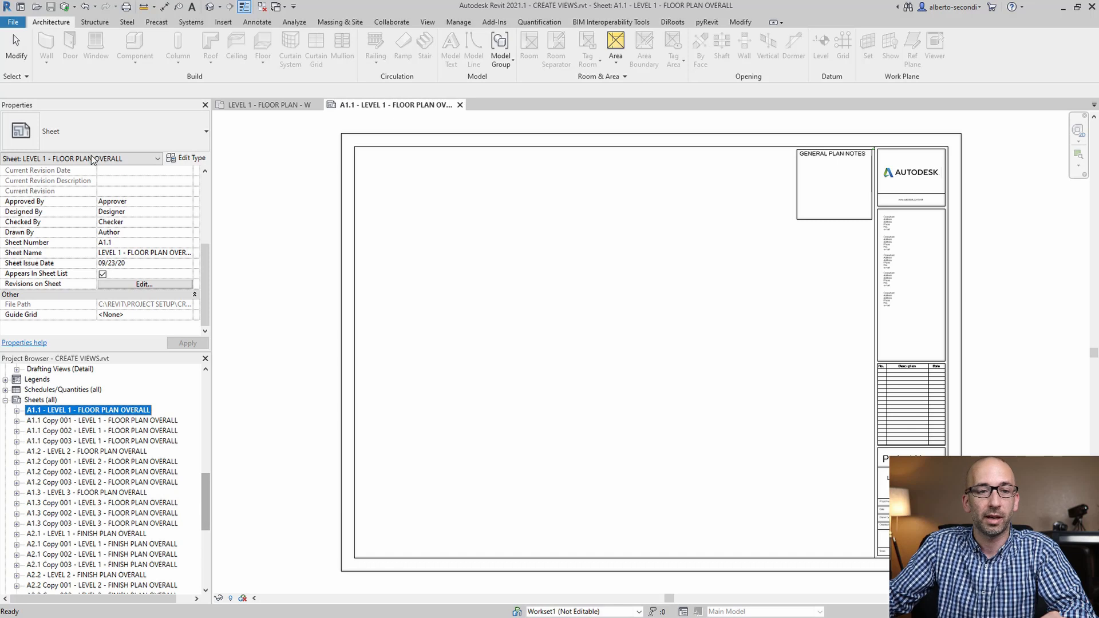
# Reopen DiRoots SheetGen to list all 36 sheets including the copies
pyautogui.click(670, 22)
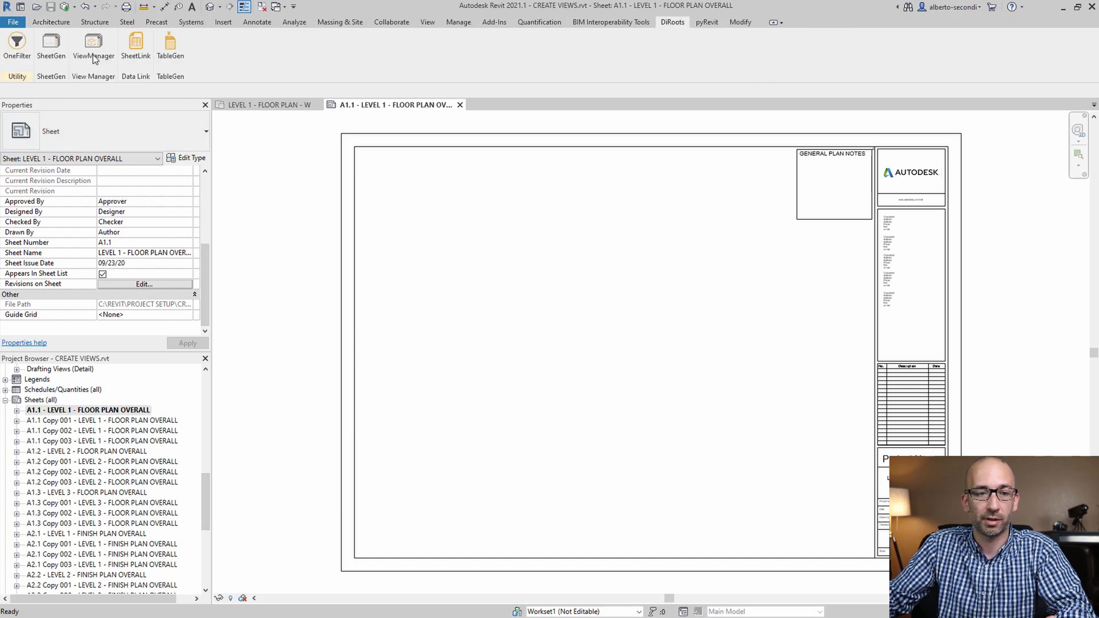
pyautogui.click(50, 46)
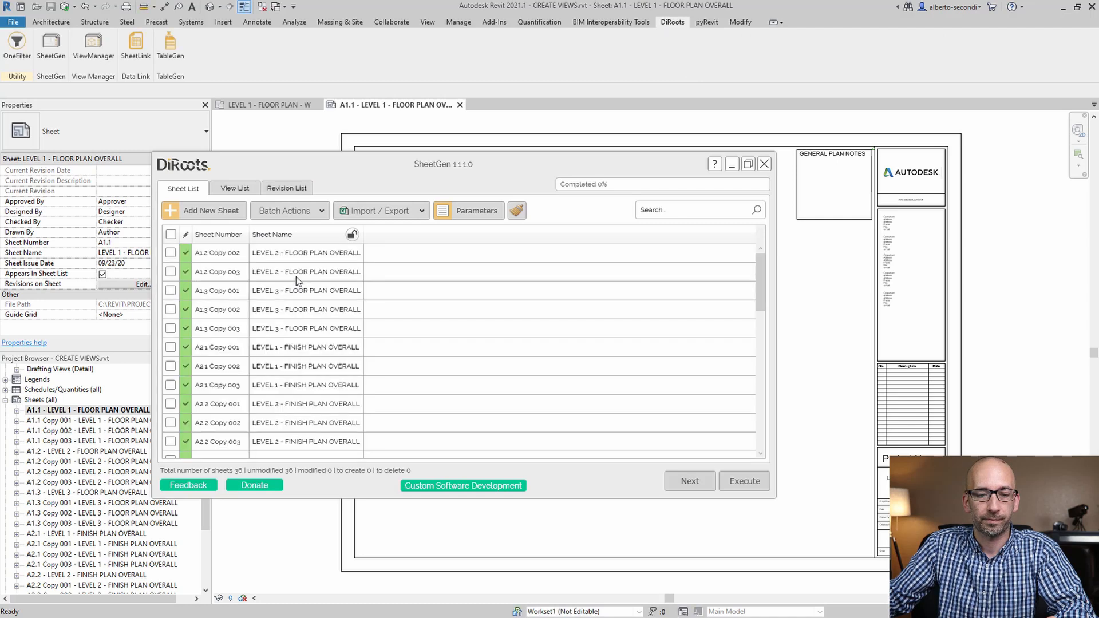
pyautogui.moveTo(237, 266)
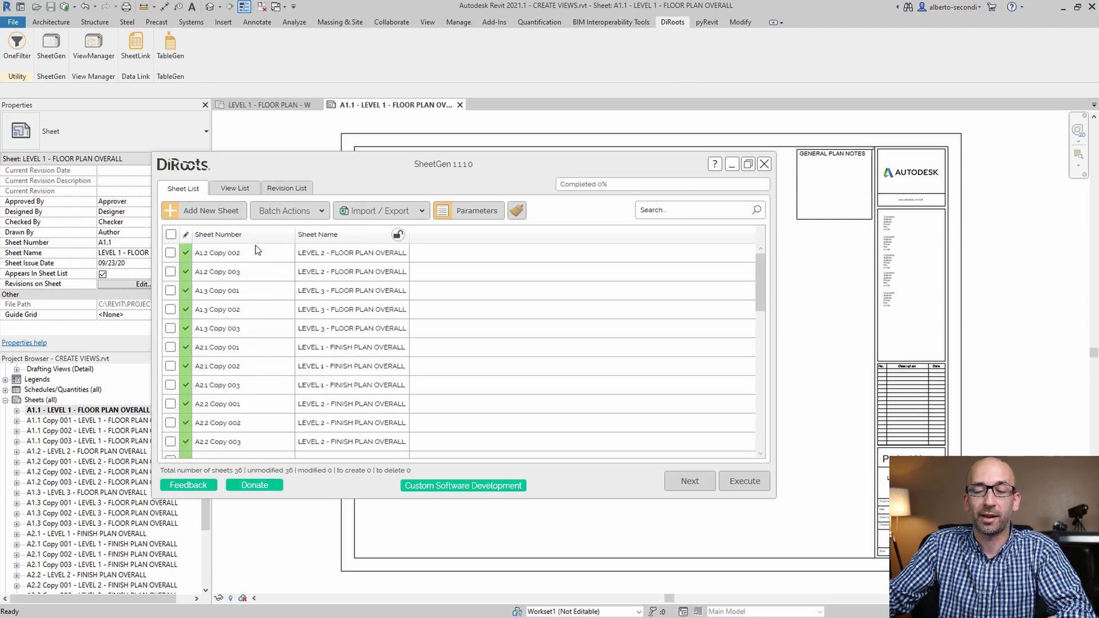
pyautogui.moveTo(434, 212)
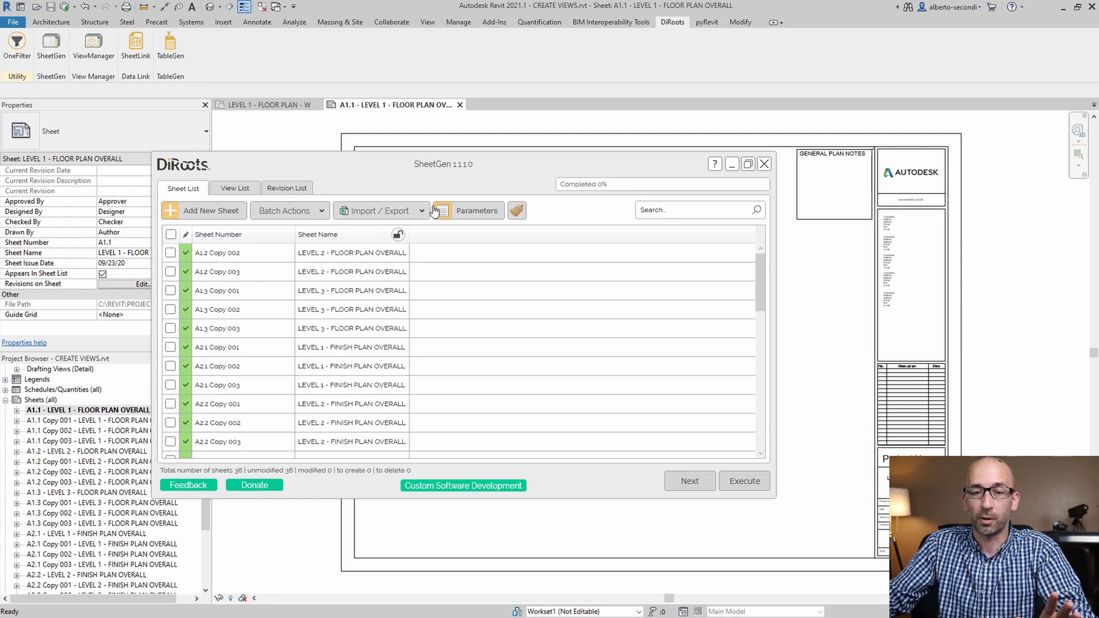
pyautogui.moveTo(381, 210)
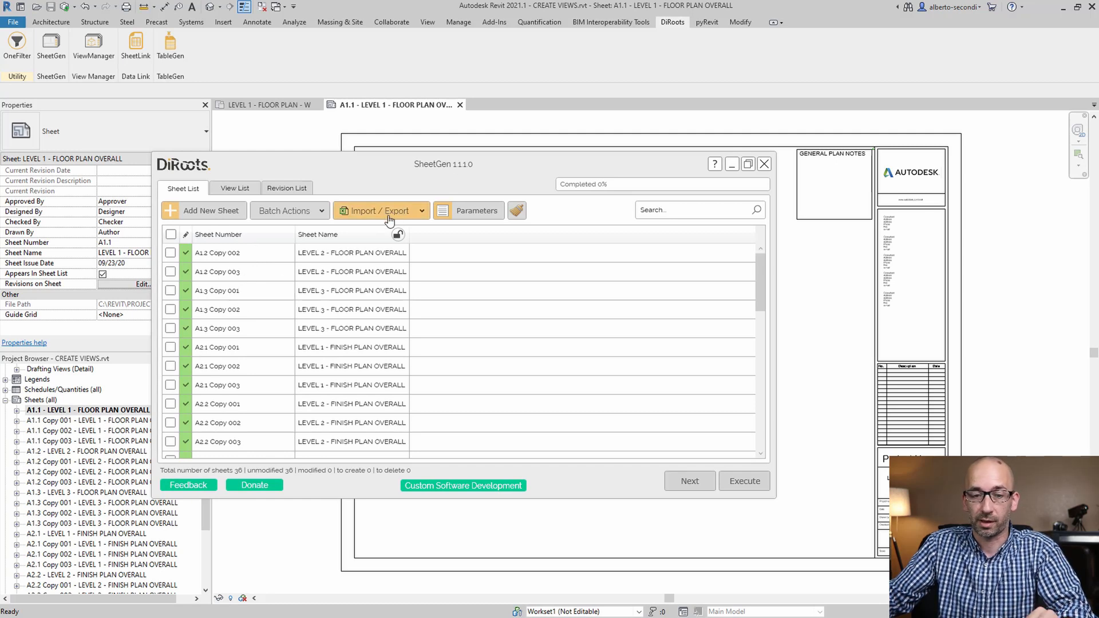
pyautogui.moveTo(712, 360)
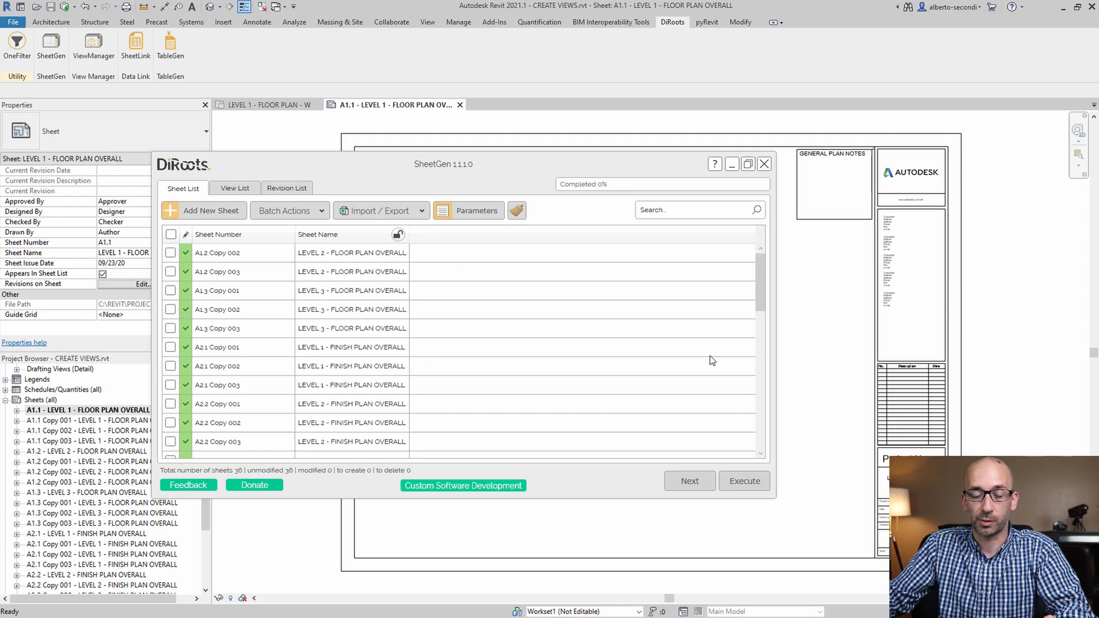
pyautogui.moveTo(246, 287)
pyautogui.write('A1.2B')
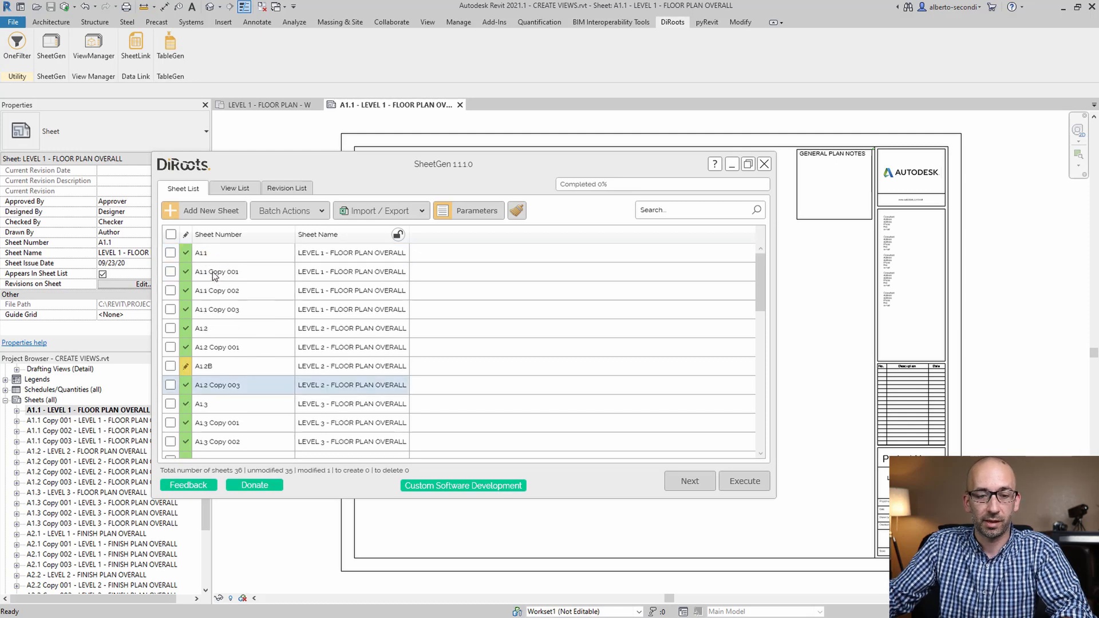
# Give the copied sheet numbers A, B and C suffixes (e.g. A1.1A) and execute
pyautogui.click(218, 272)
pyautogui.write('A1.1A')
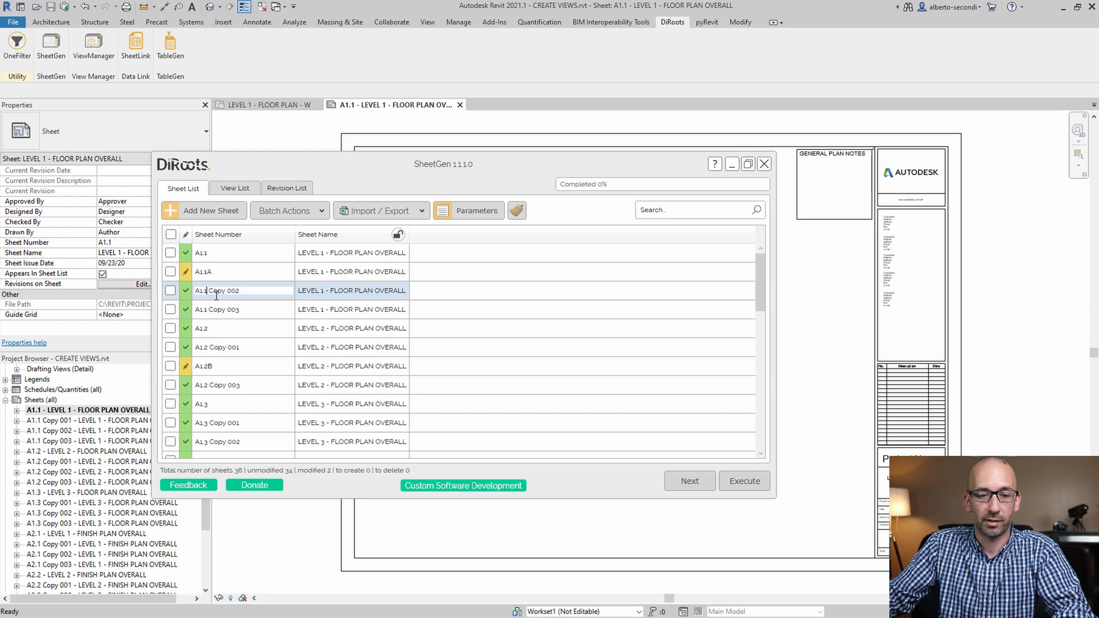
pyautogui.doubleClick(225, 290)
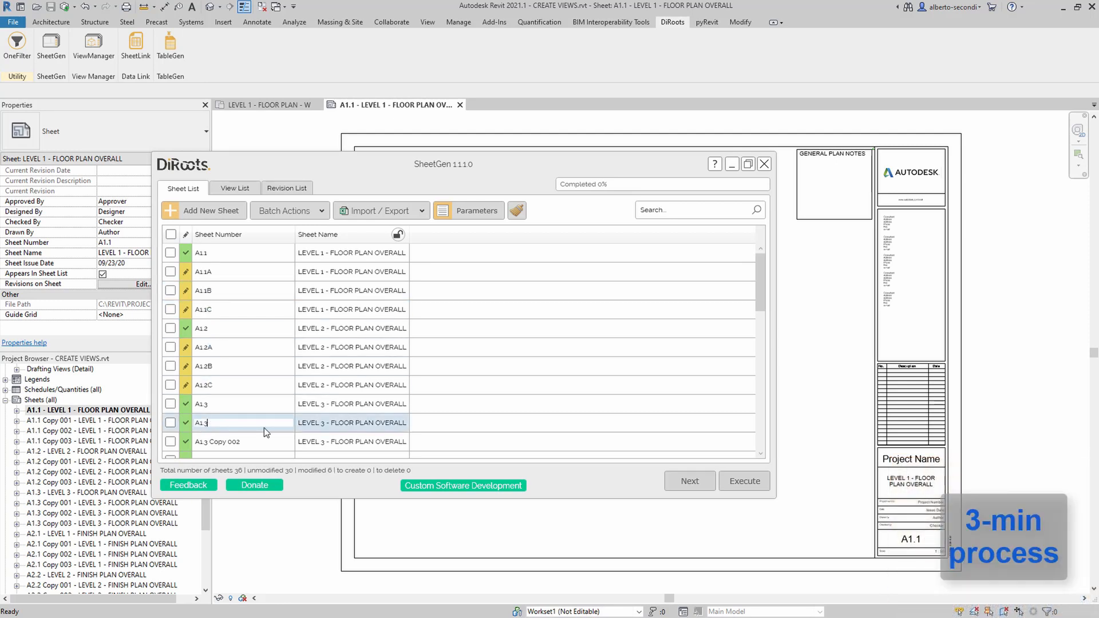
pyautogui.scroll(-3)
pyautogui.write('A3.3C')
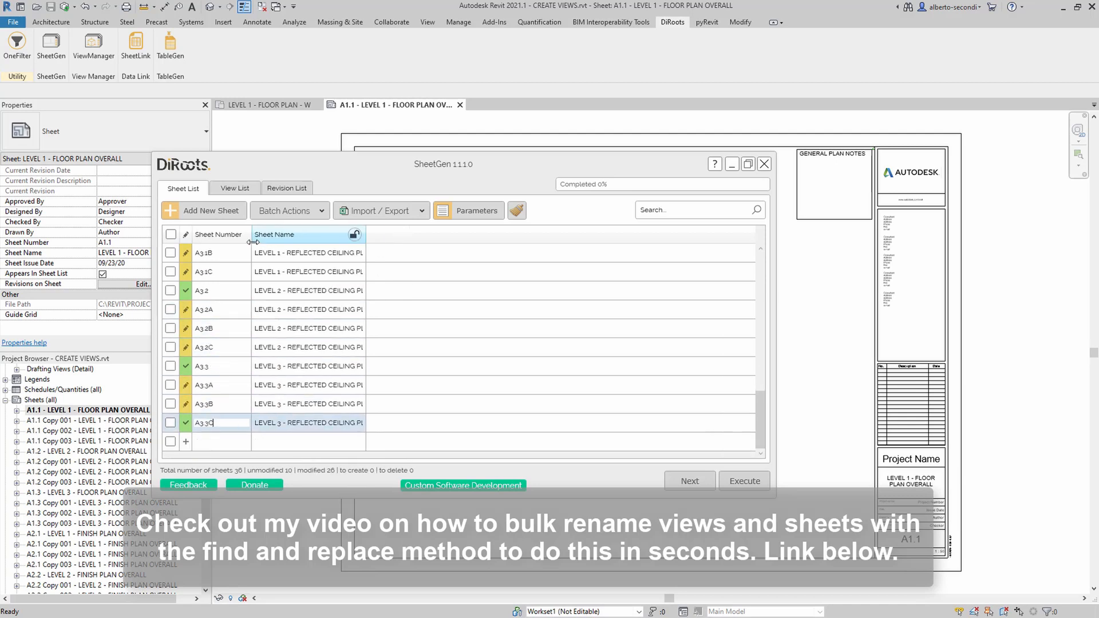
pyautogui.click(744, 481)
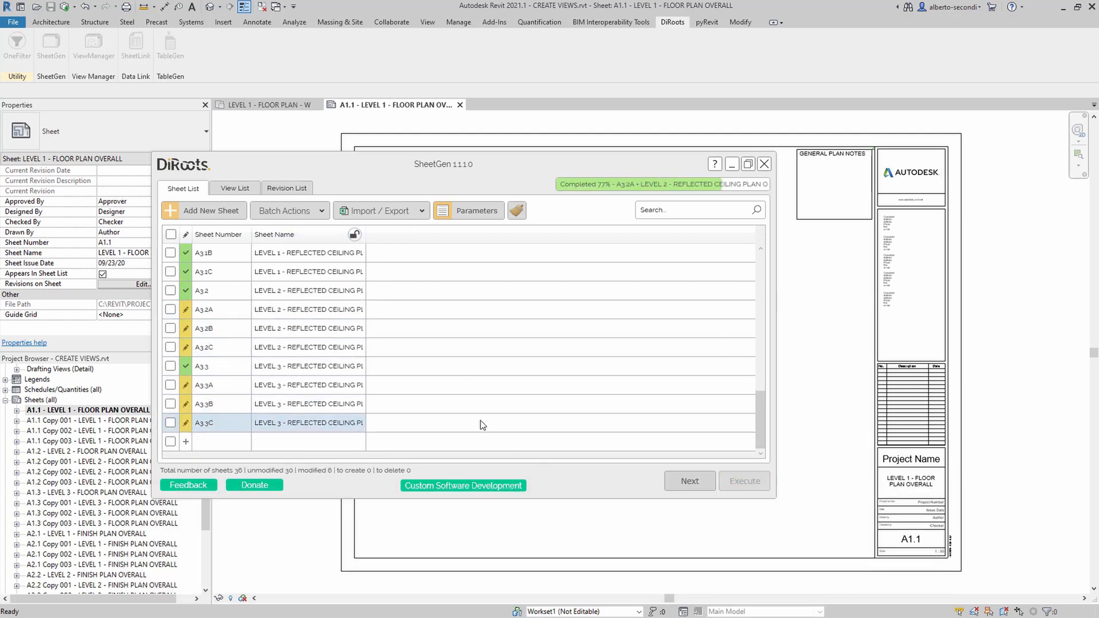
pyautogui.click(743, 480)
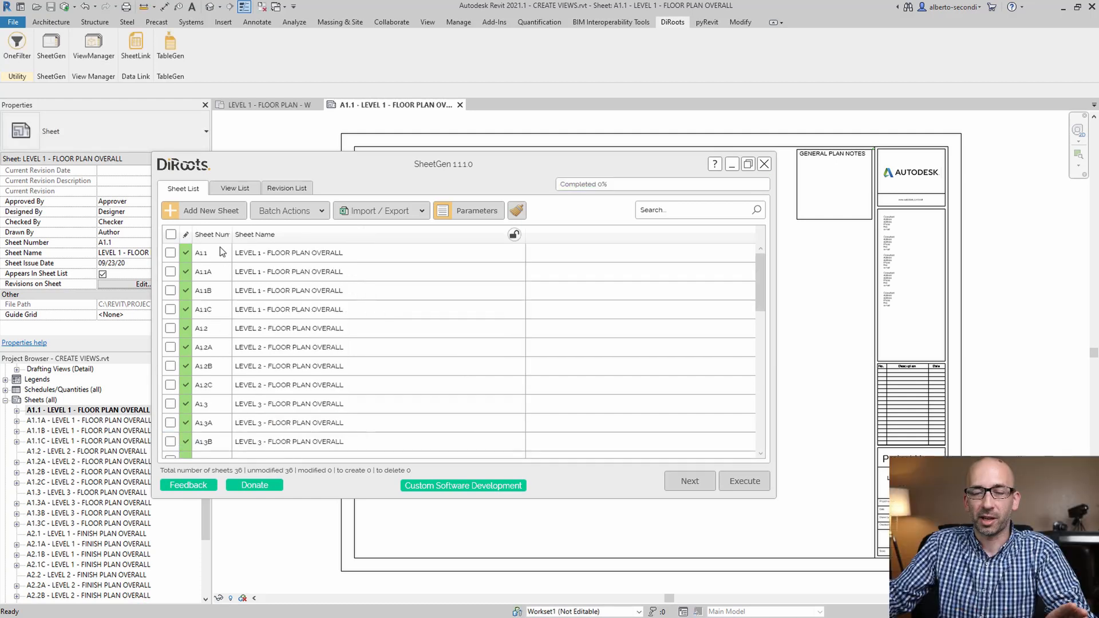
pyautogui.moveTo(221, 255)
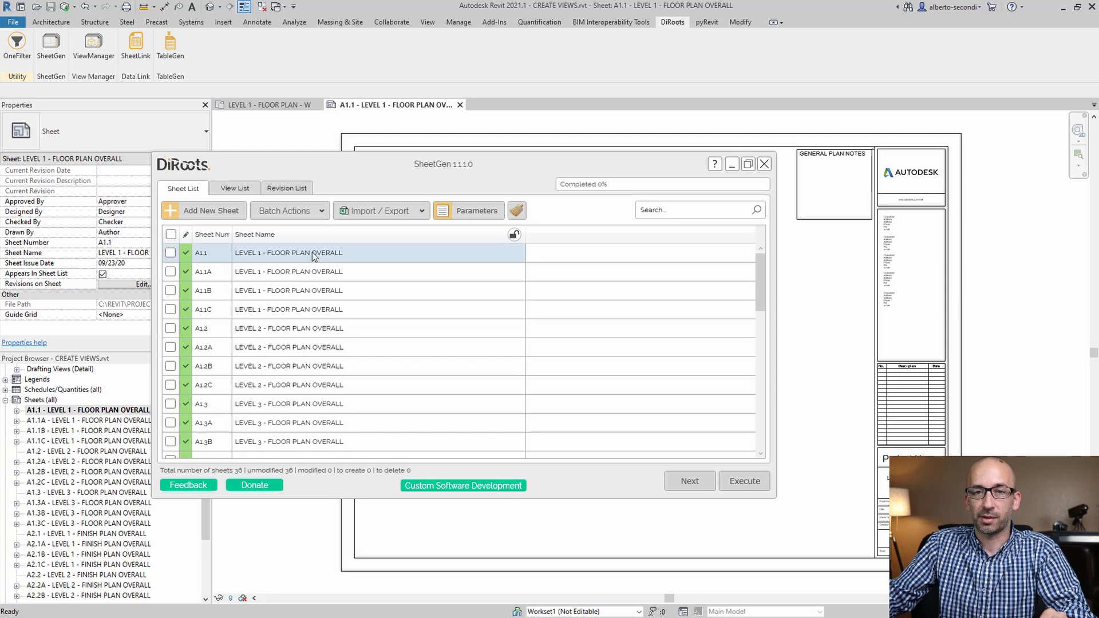
pyautogui.moveTo(327, 264)
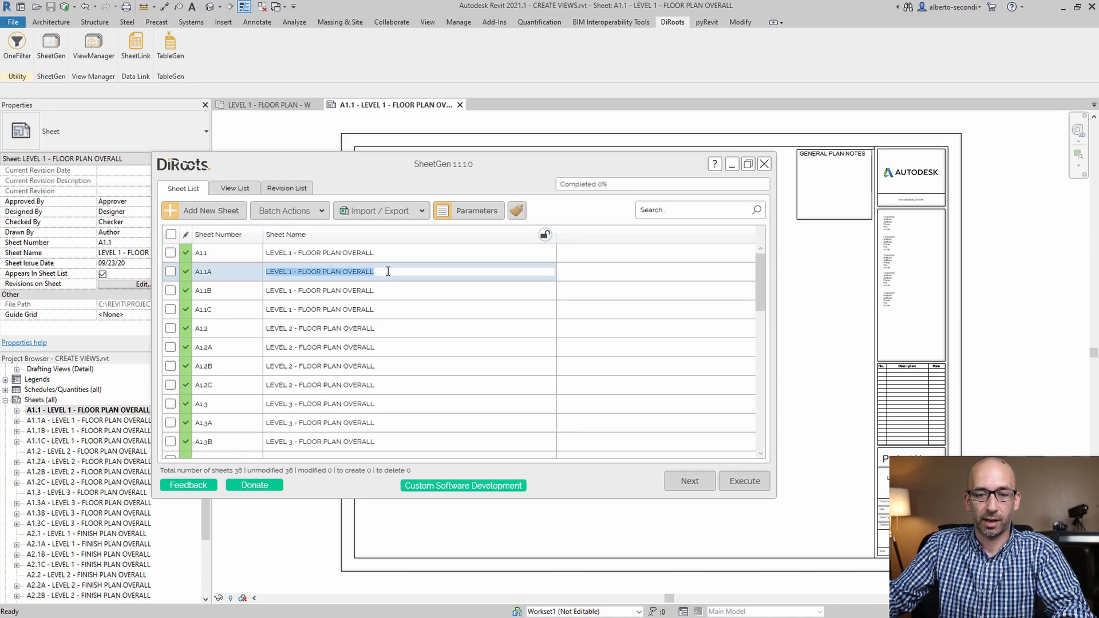
# Rename sheet A1.1A to end with ' - QUADRANT A'
pyautogui.write('-')
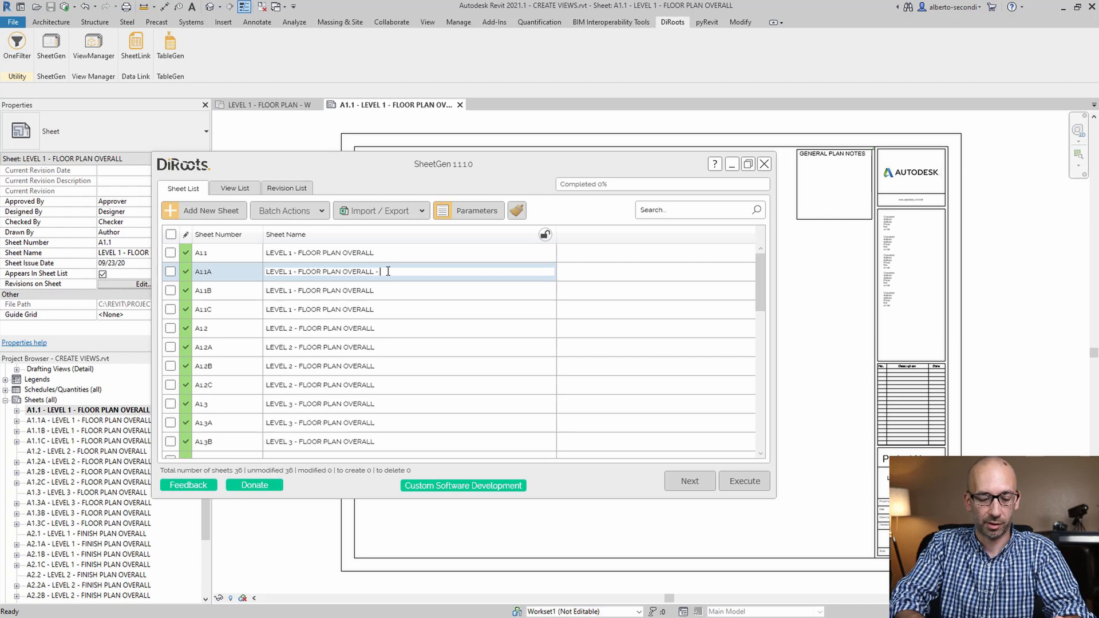
pyautogui.write('G')
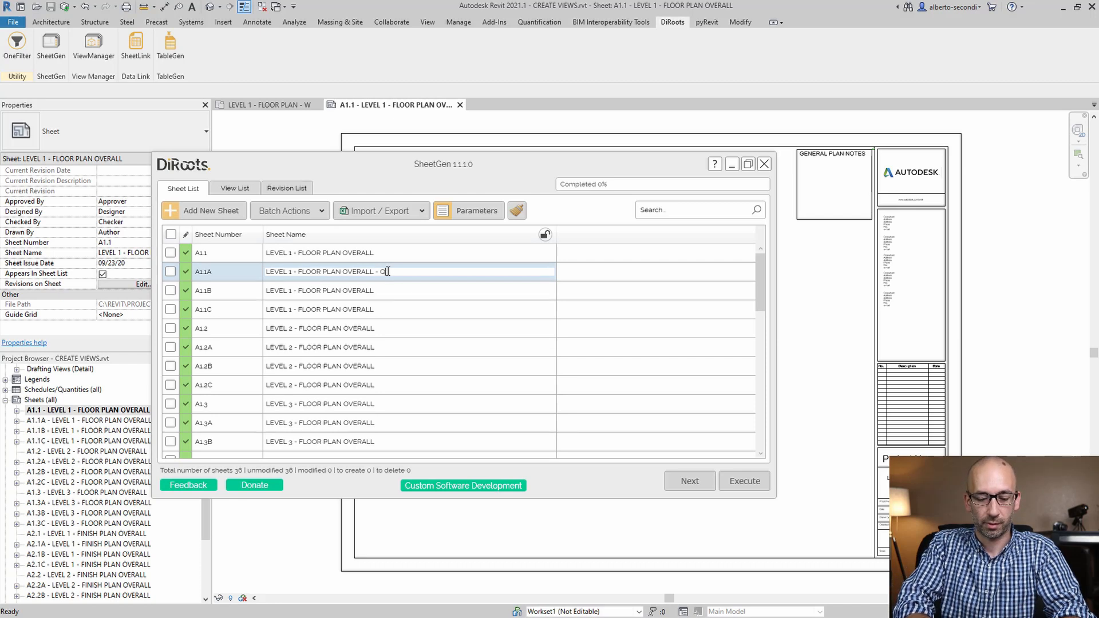
pyautogui.write('QUADRANT A')
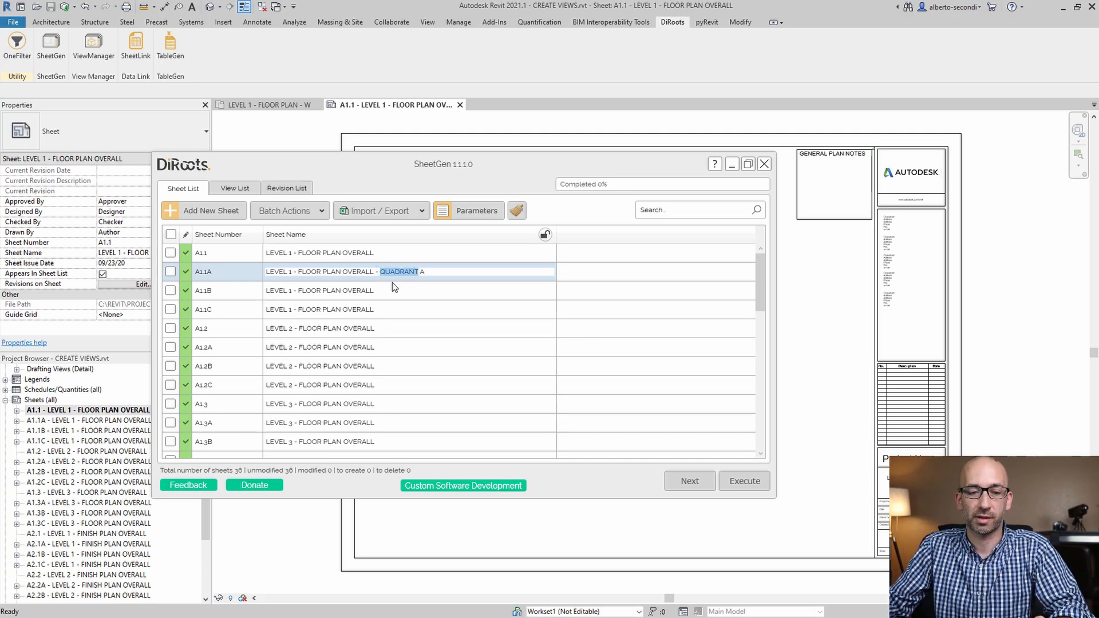
pyautogui.click(381, 290)
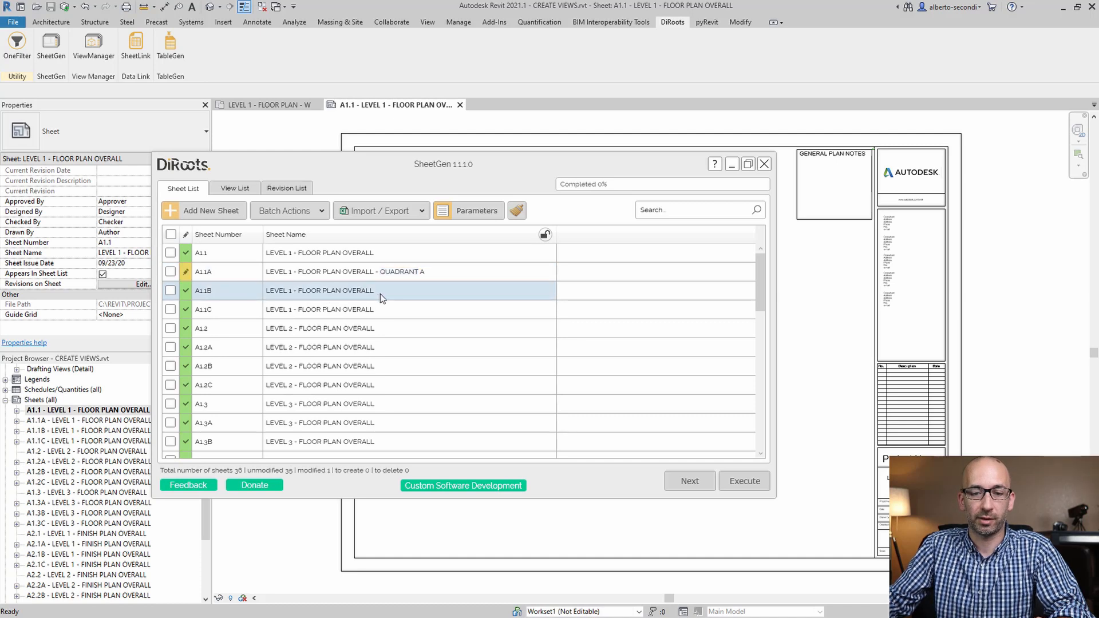
# Append the QUADRANT suffix to sheet A1.1B and the following copies
pyautogui.doubleClick(320, 290)
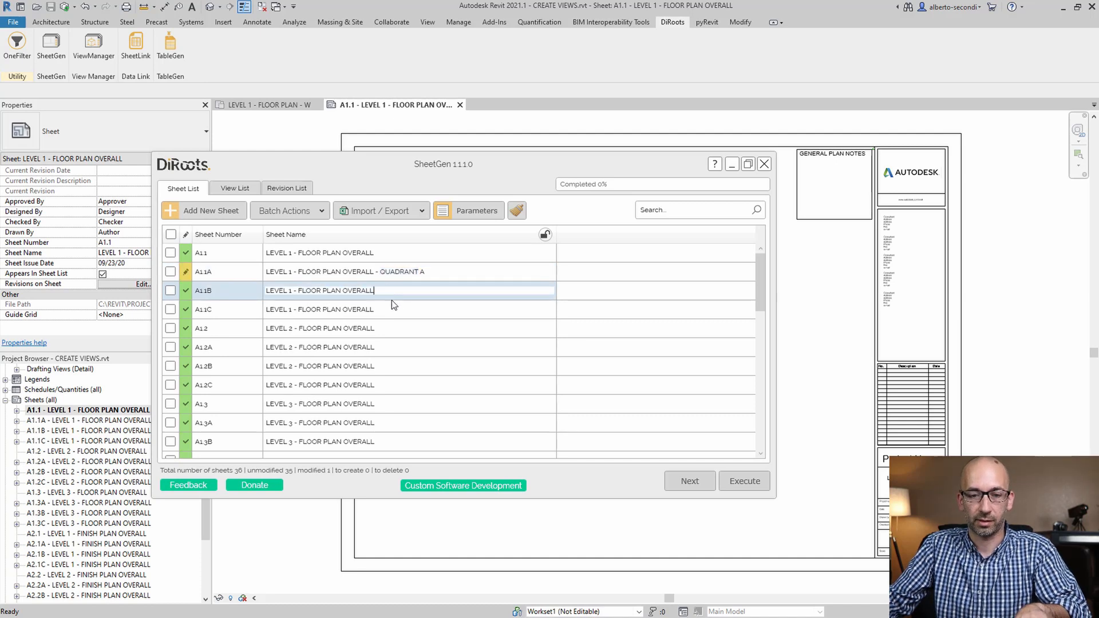
pyautogui.write('QUADRANT')
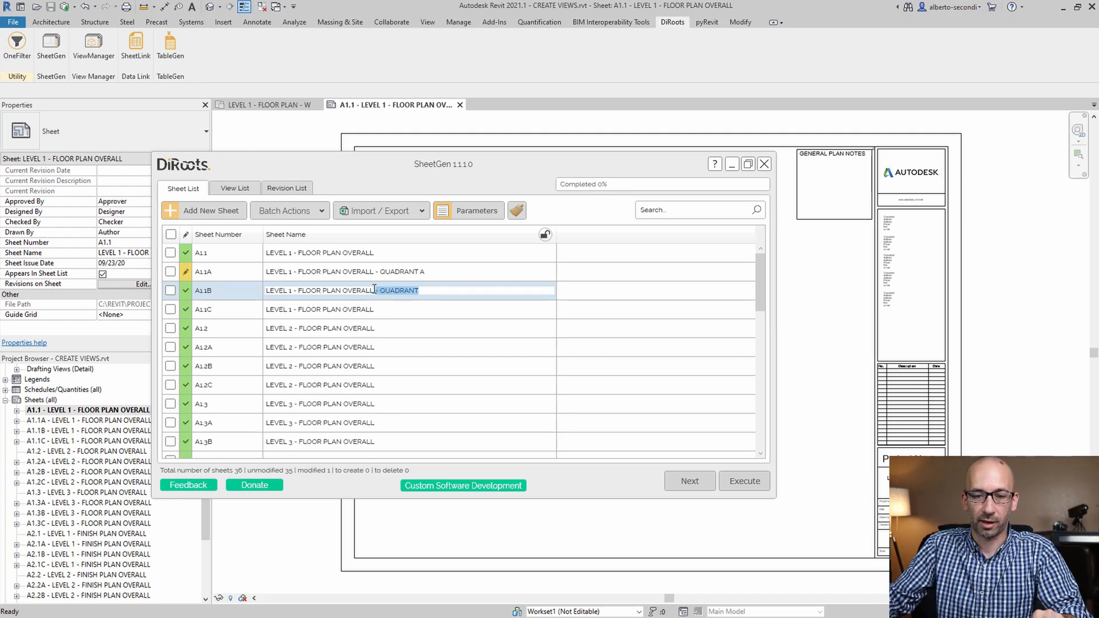
pyautogui.click(418, 291)
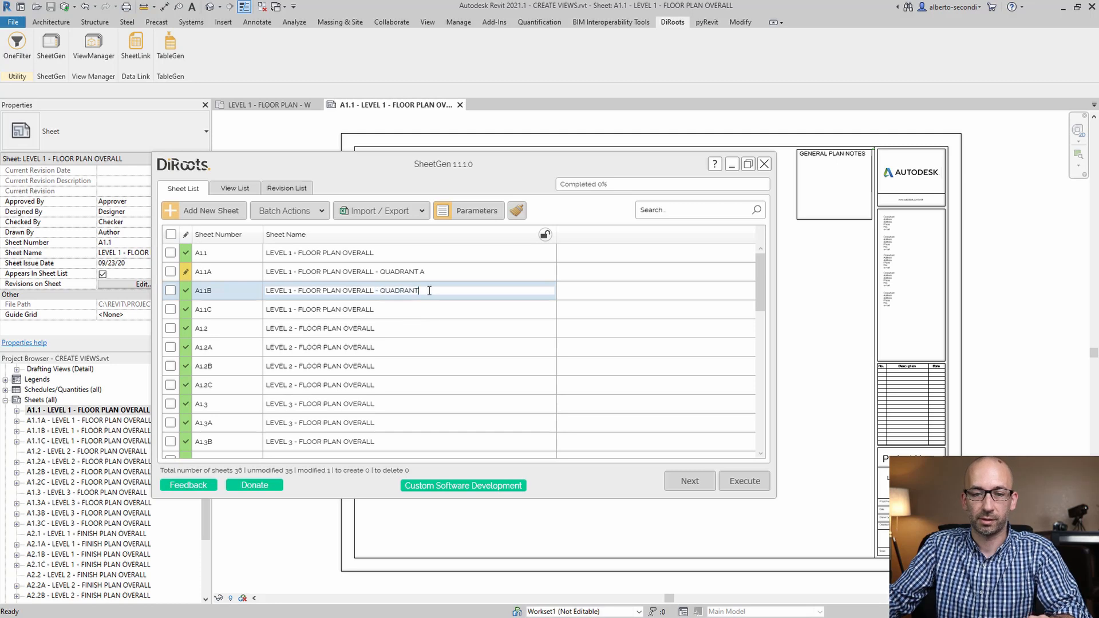
pyautogui.click(319, 309)
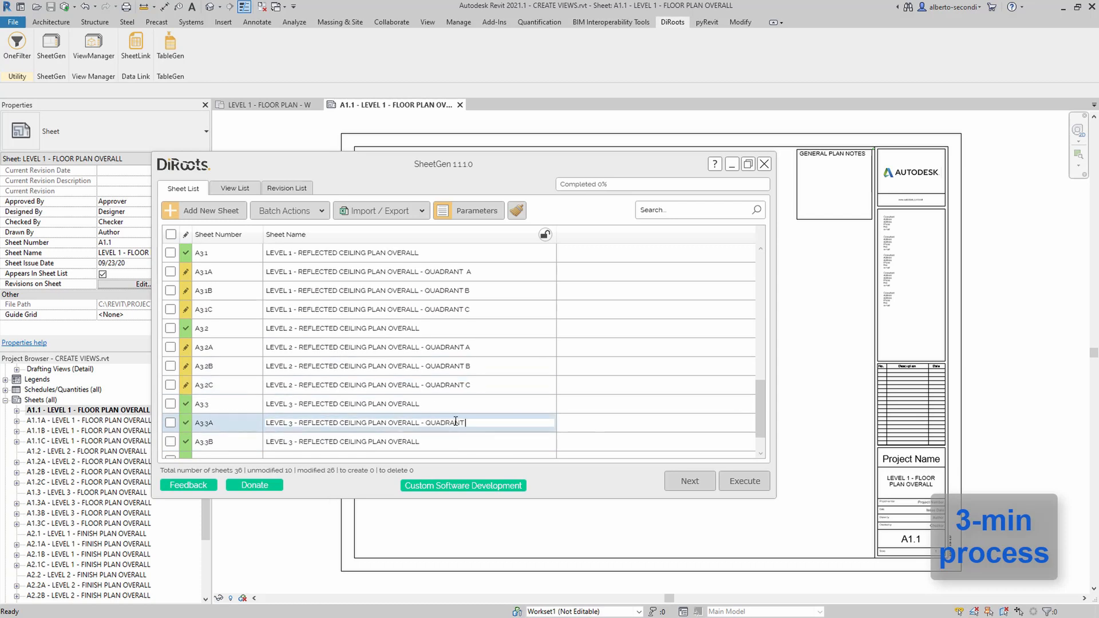
pyautogui.scroll(-3)
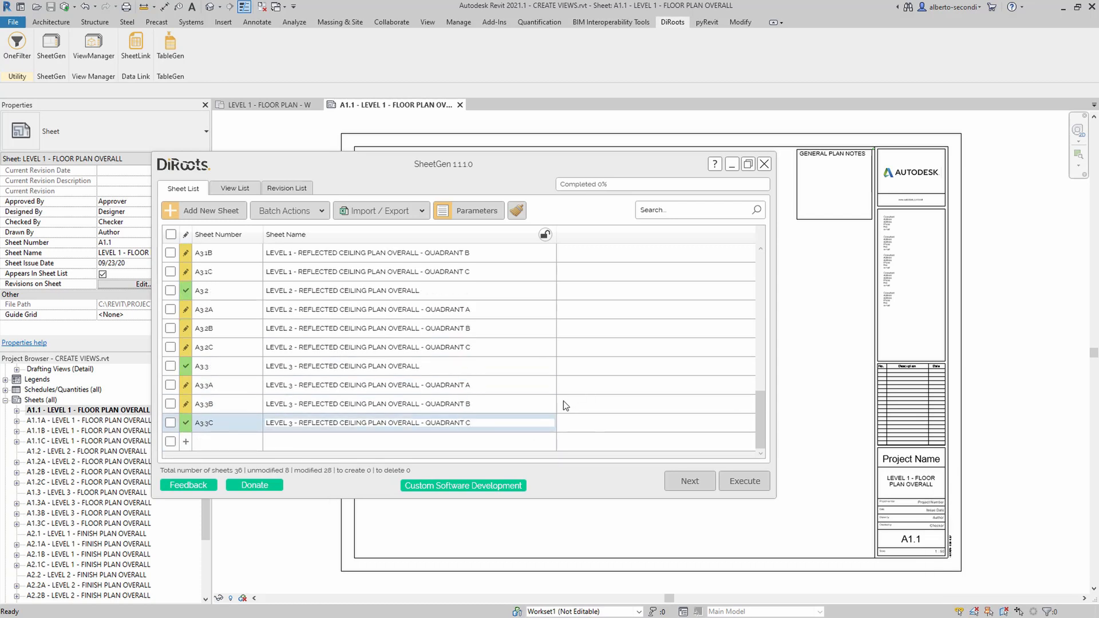
# Execute the sheet renames and close SheetGen
pyautogui.click(743, 481)
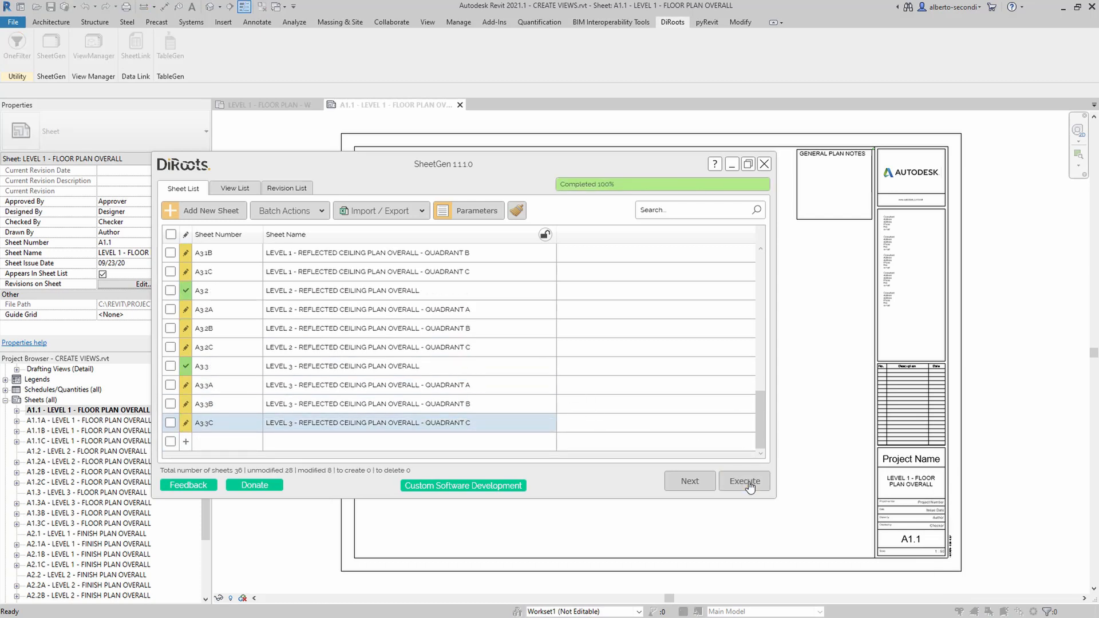
pyautogui.click(743, 481)
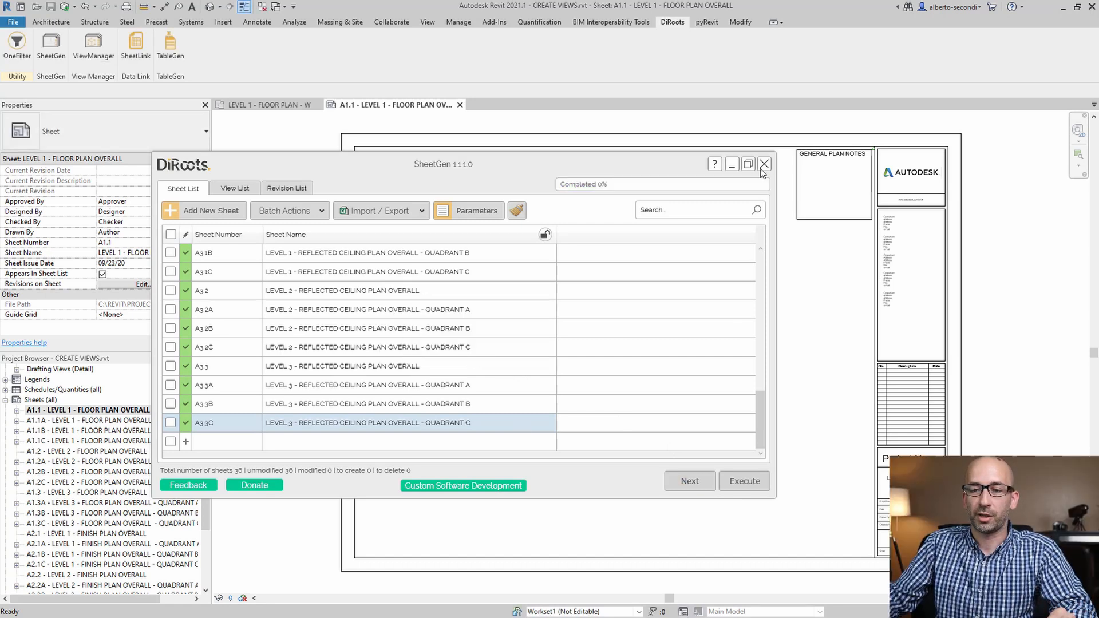
pyautogui.click(764, 164)
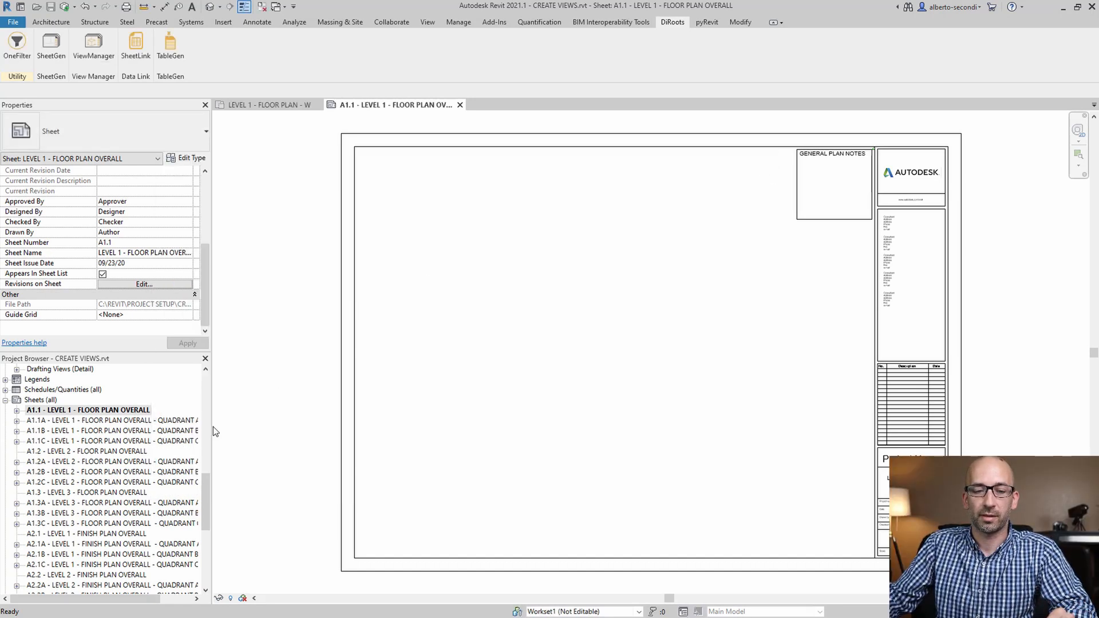
pyautogui.moveTo(261, 424)
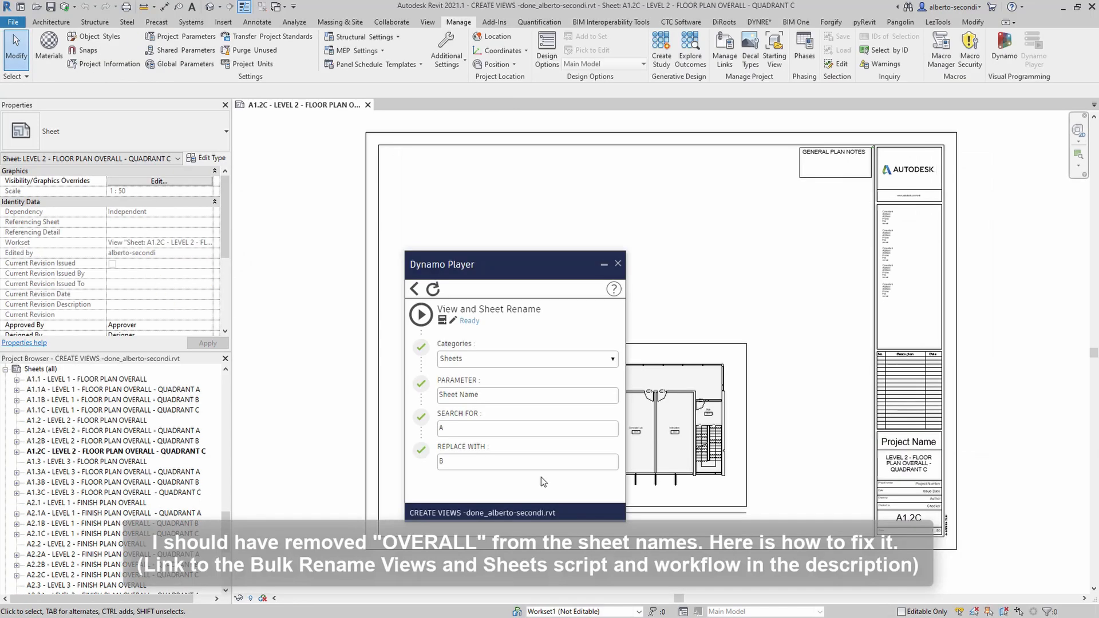
# Enter 'PLAN' as the sheet-name text in the View and Sheet Rename script
pyautogui.click(527, 428)
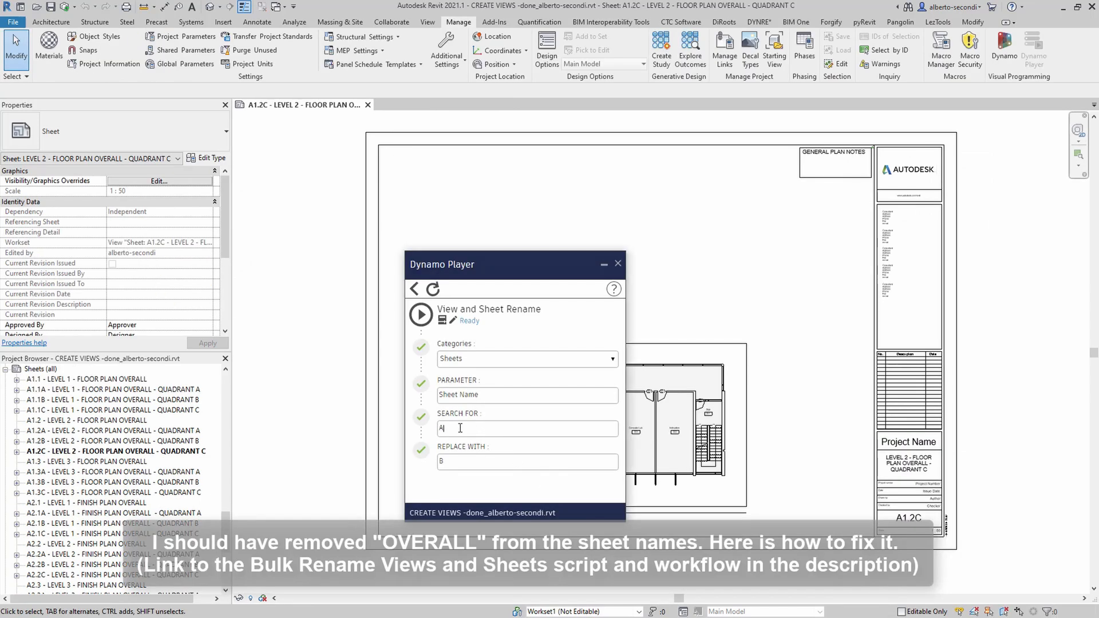
pyautogui.write('PLAN OVERALL')
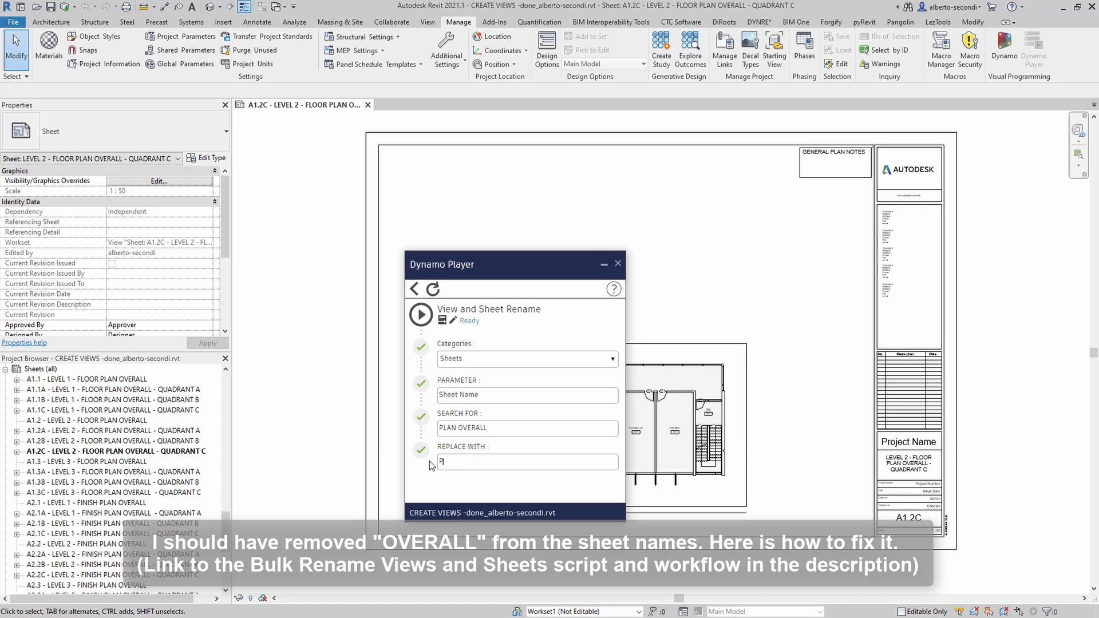
pyautogui.click(421, 314)
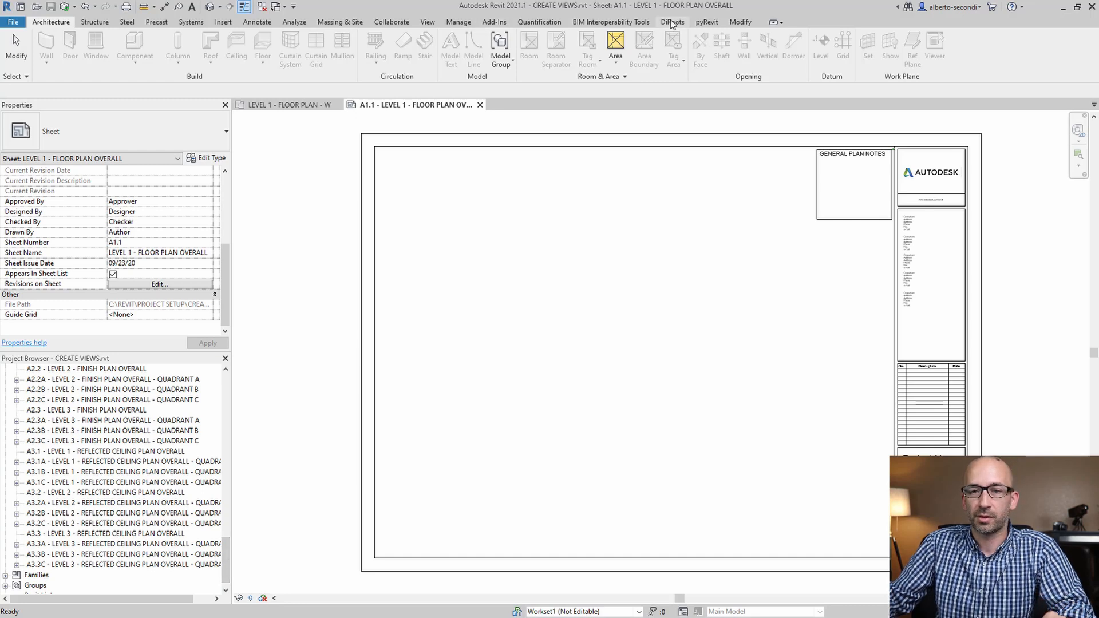
pyautogui.click(671, 21)
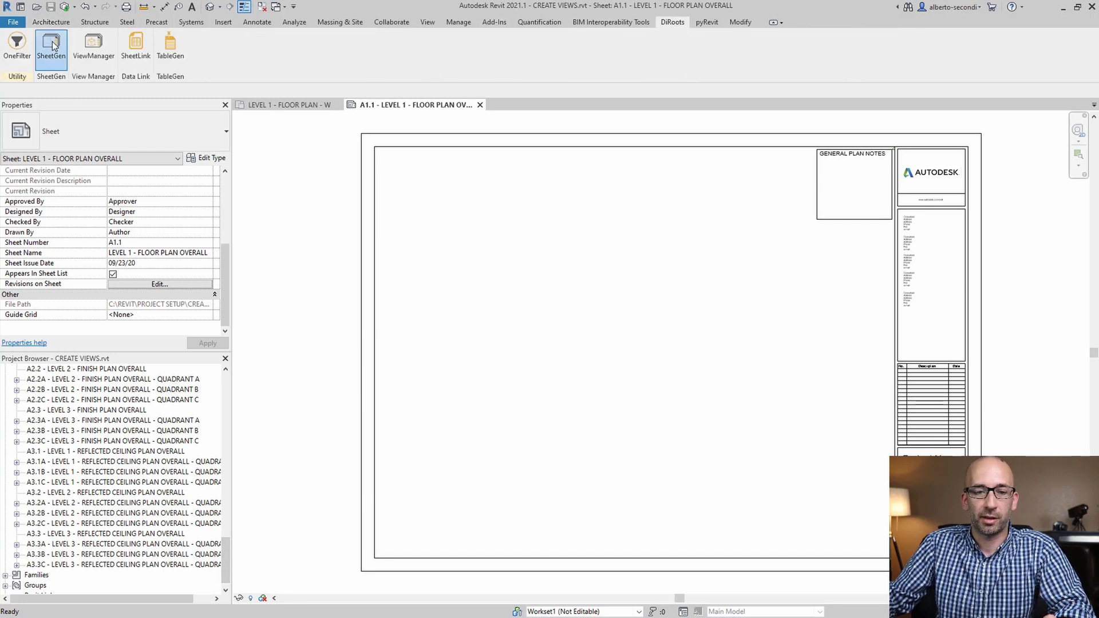
pyautogui.click(50, 49)
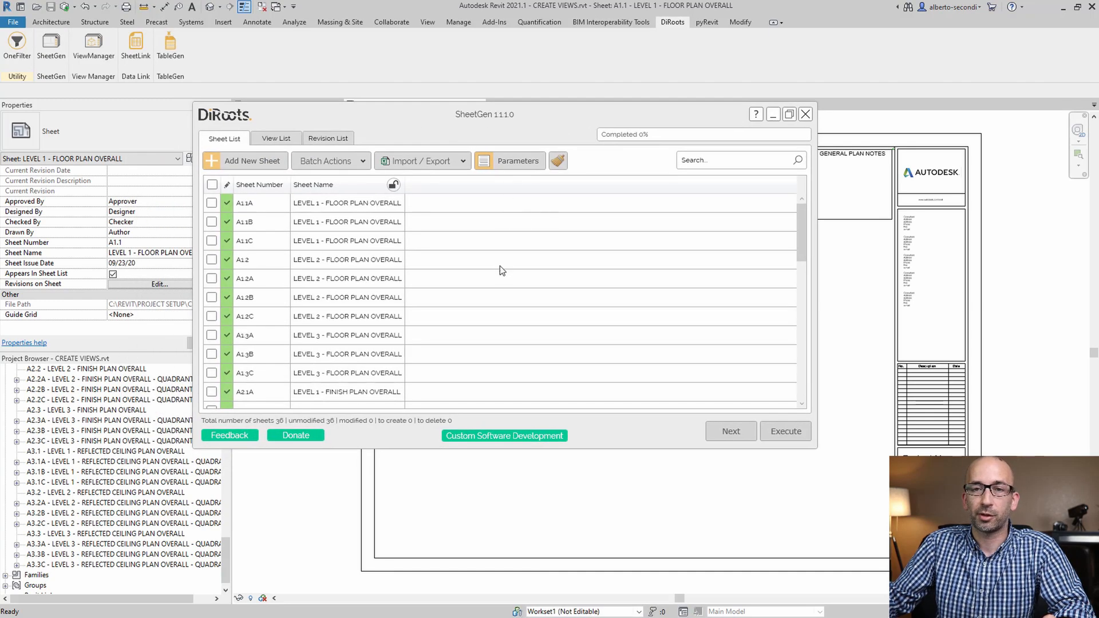
pyautogui.moveTo(422, 161)
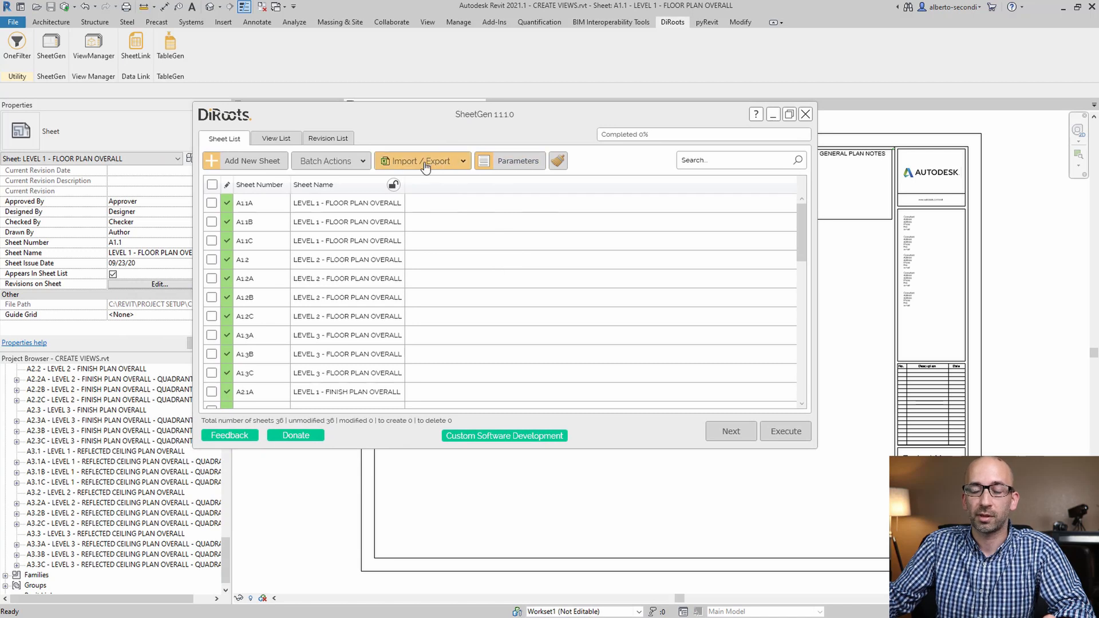
pyautogui.moveTo(804, 114)
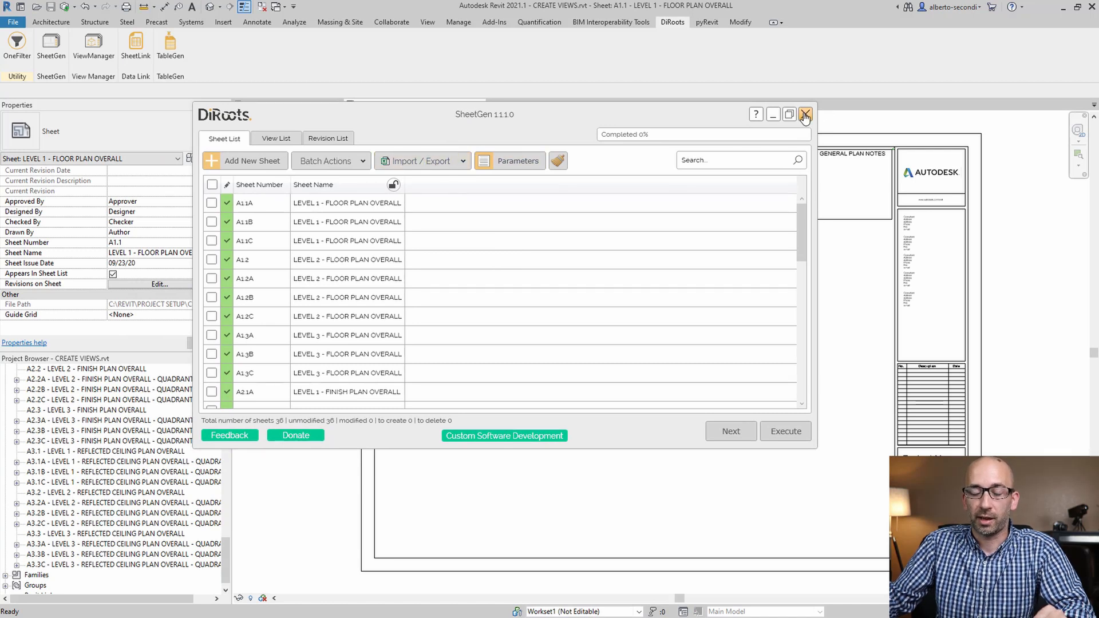
pyautogui.click(805, 114)
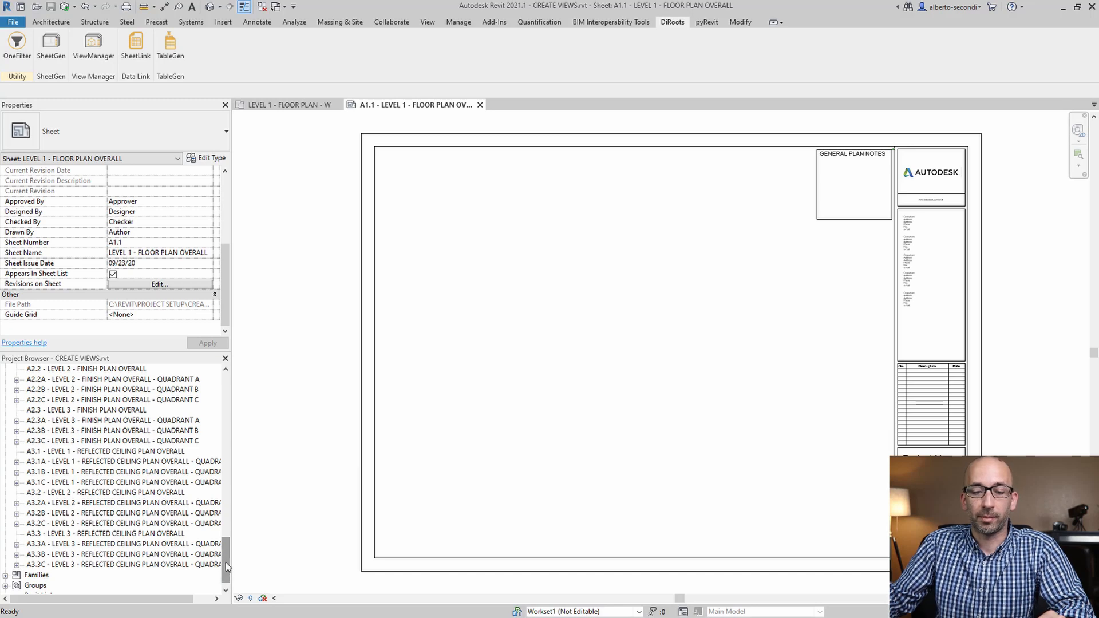
# Open quadrant sheet A3.3C and close the other open views
pyautogui.scroll(-3)
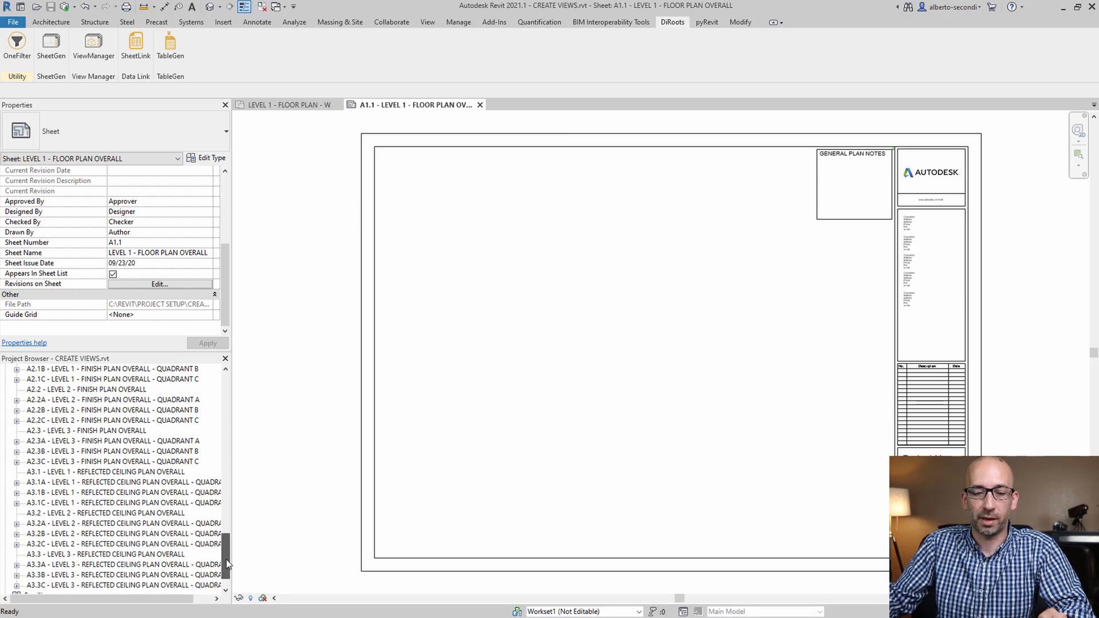
pyautogui.scroll(3)
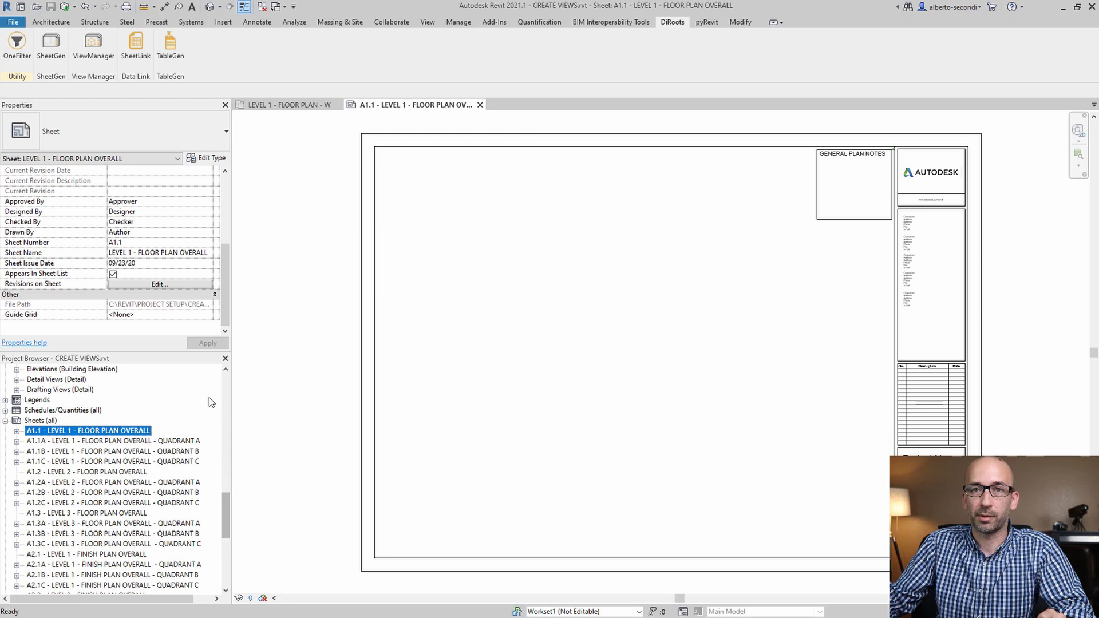
pyautogui.scroll(-3)
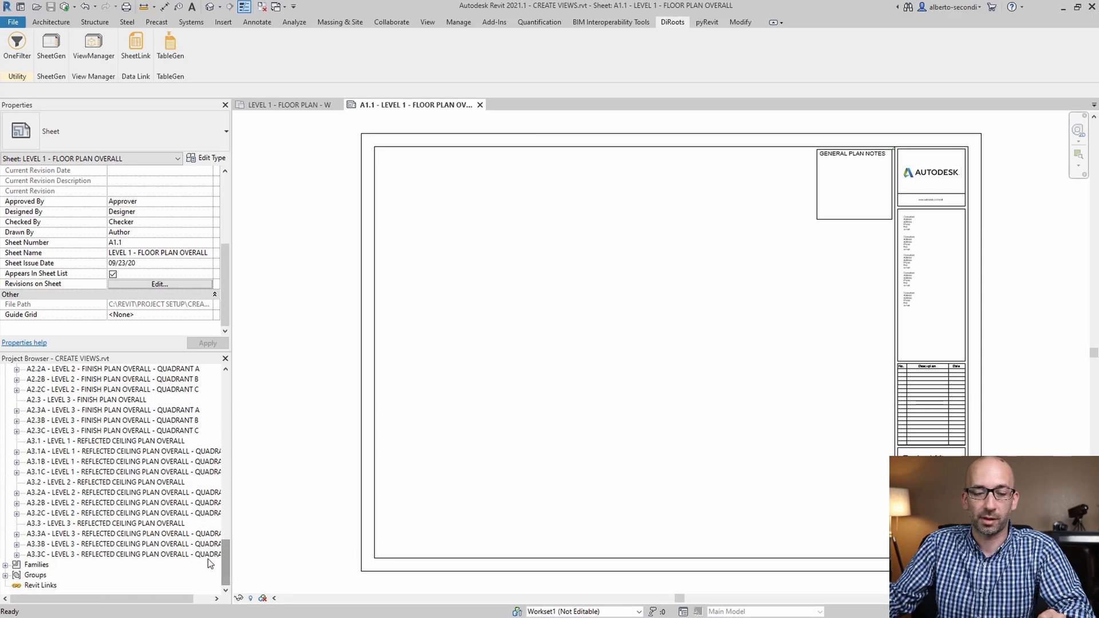
pyautogui.click(126, 502)
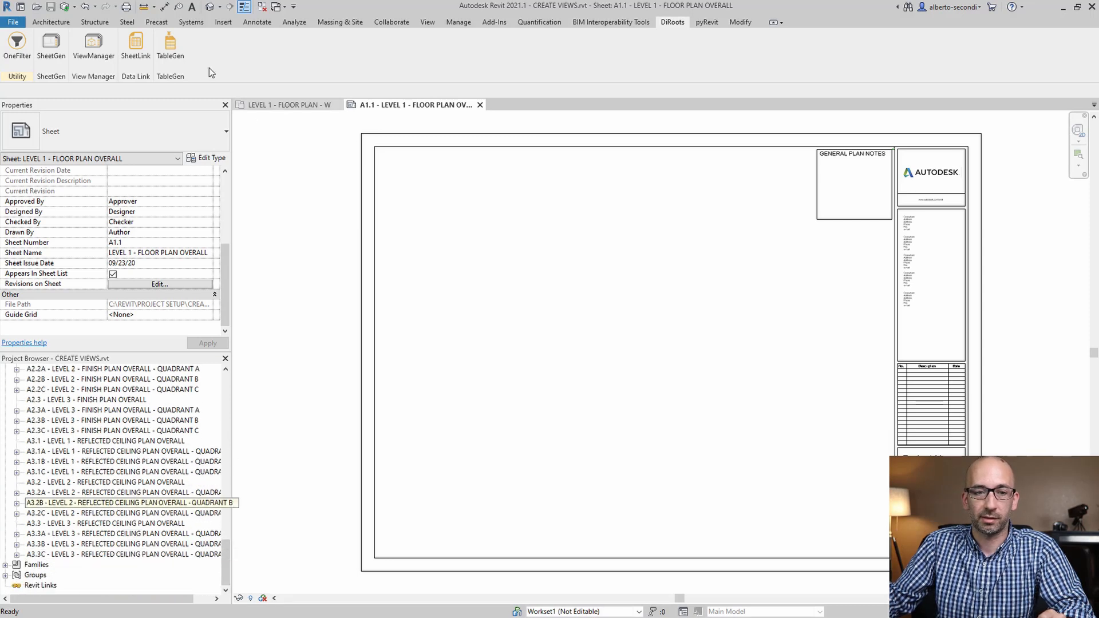
pyautogui.doubleClick(131, 553)
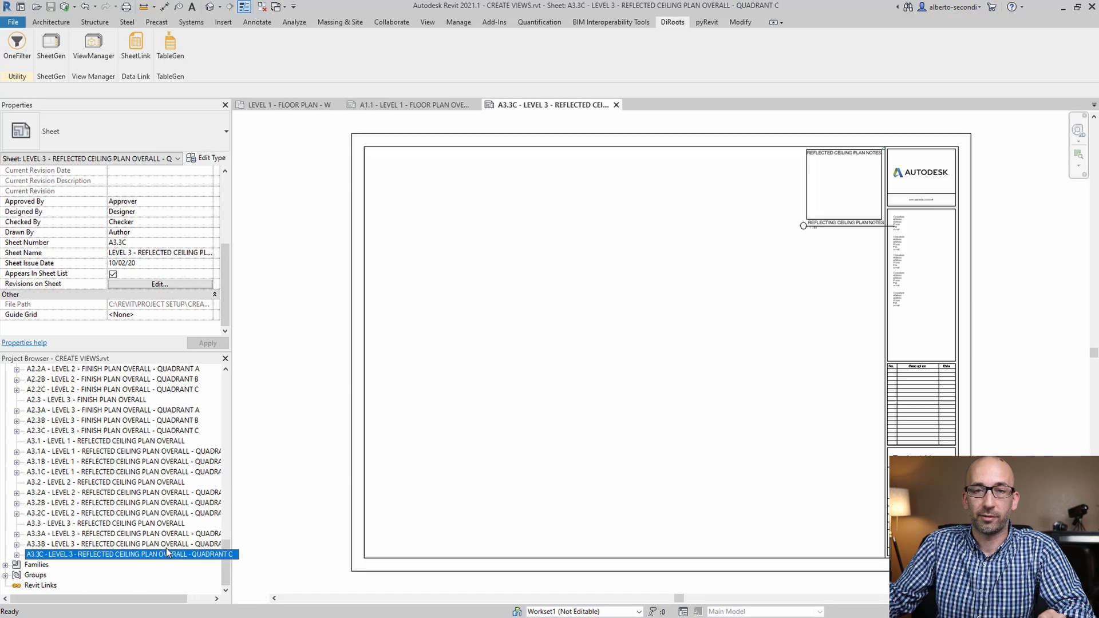
pyautogui.click(543, 269)
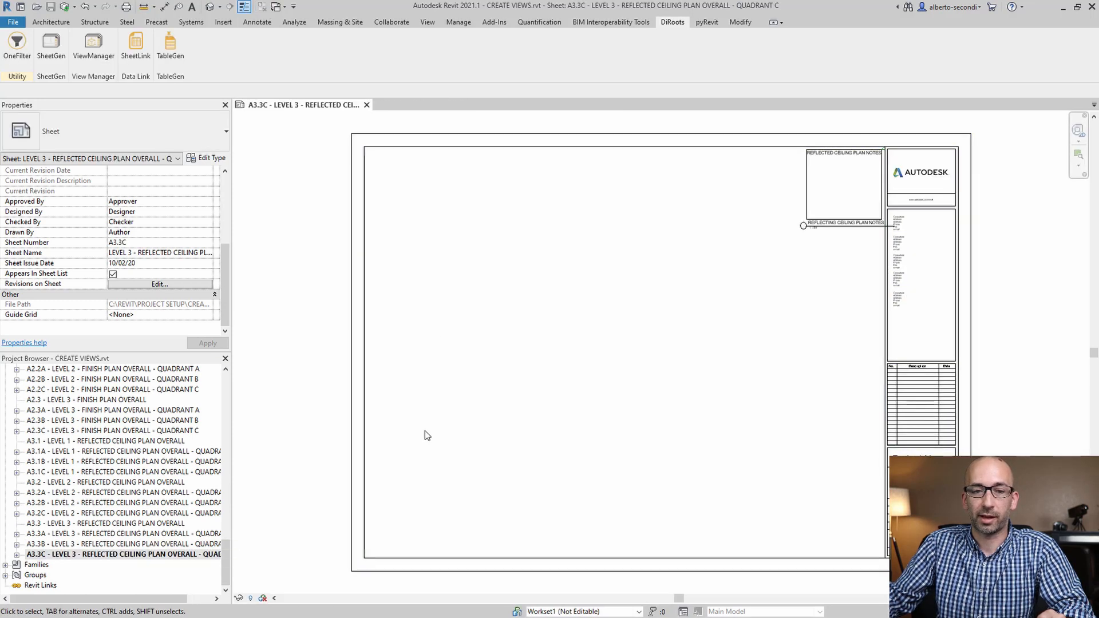
# Open quadrant sheets A3.3B, A3.3A and A1.2B
pyautogui.click(130, 502)
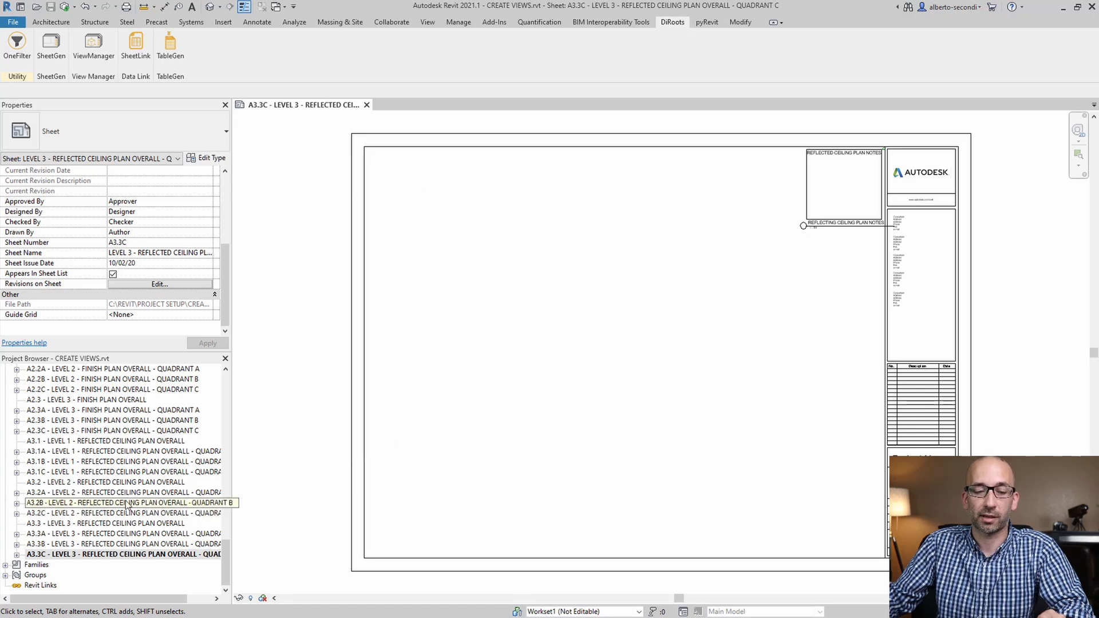
pyautogui.click(130, 544)
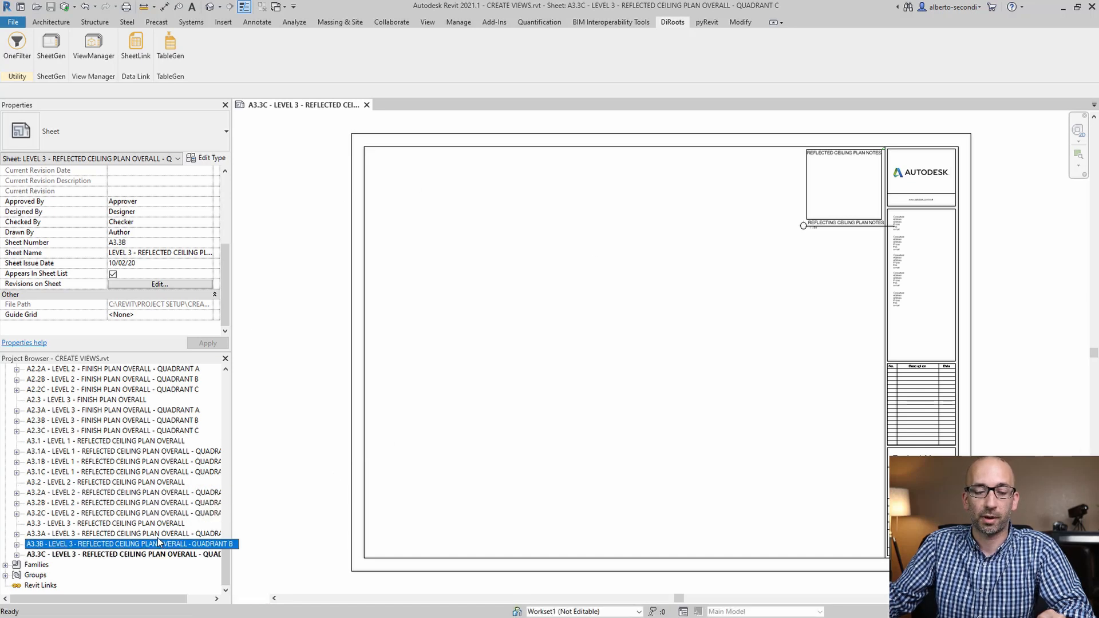
pyautogui.doubleClick(123, 533)
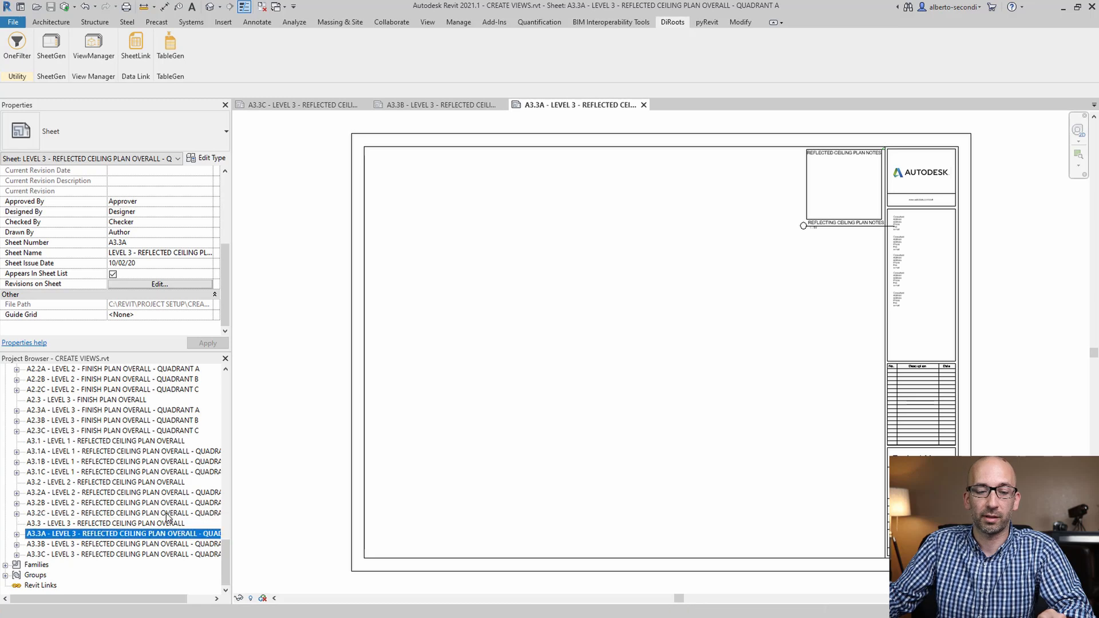
pyautogui.doubleClick(112, 430)
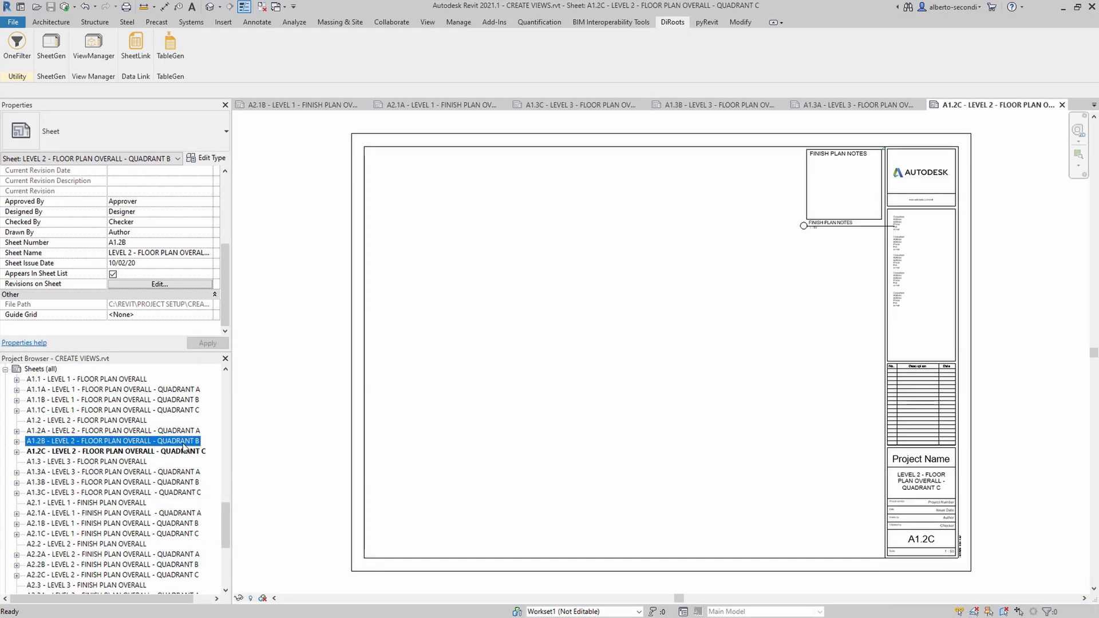
pyautogui.doubleClick(87, 389)
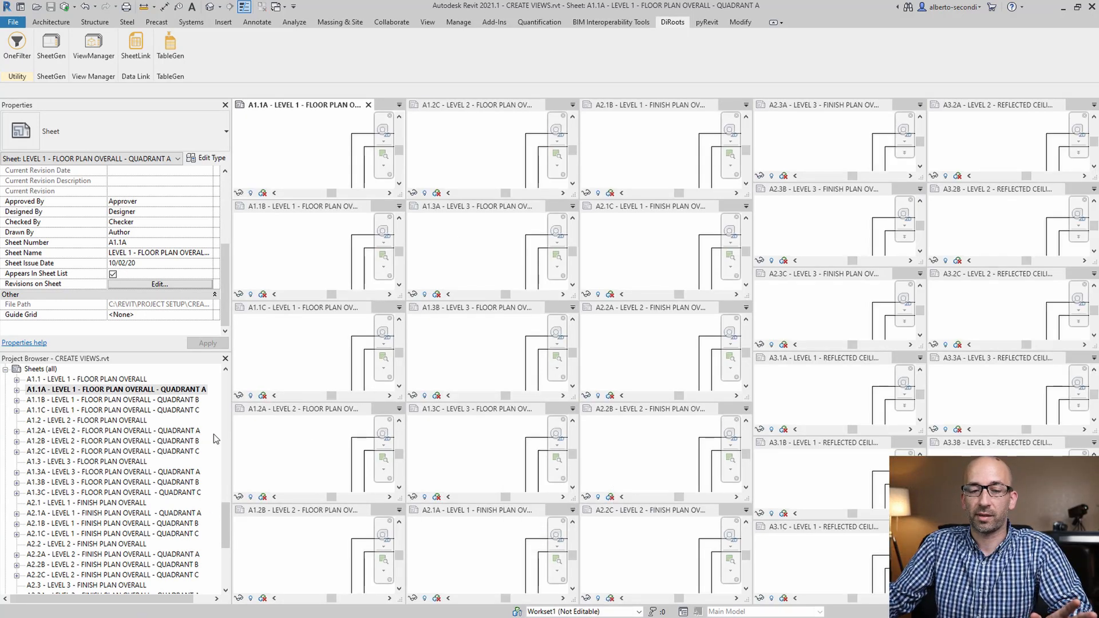
pyautogui.moveTo(184, 437)
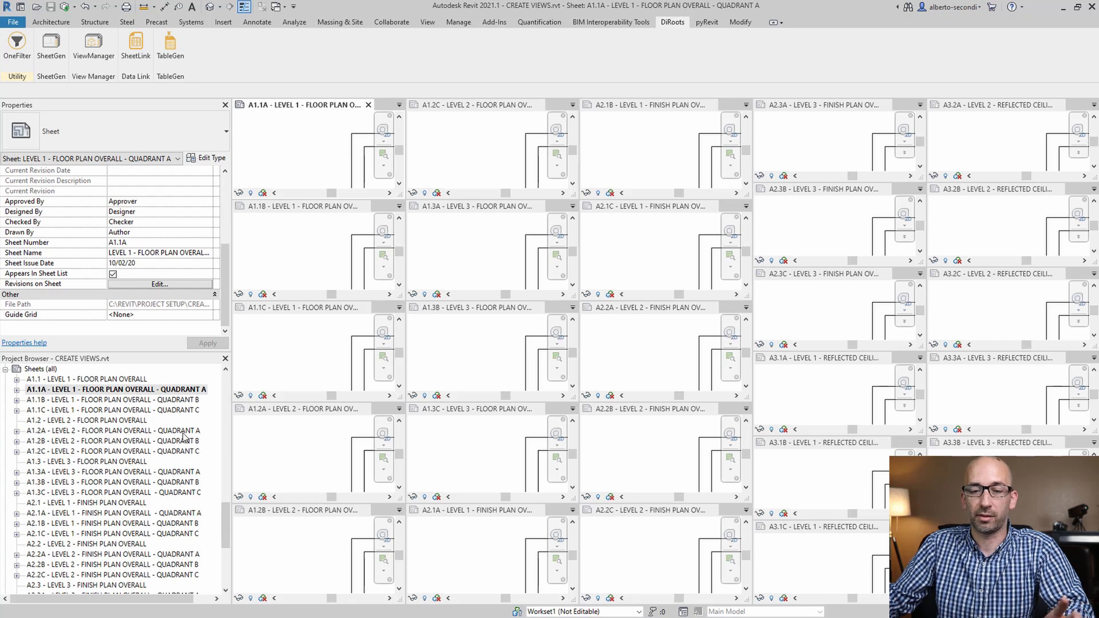
pyautogui.moveTo(847, 302)
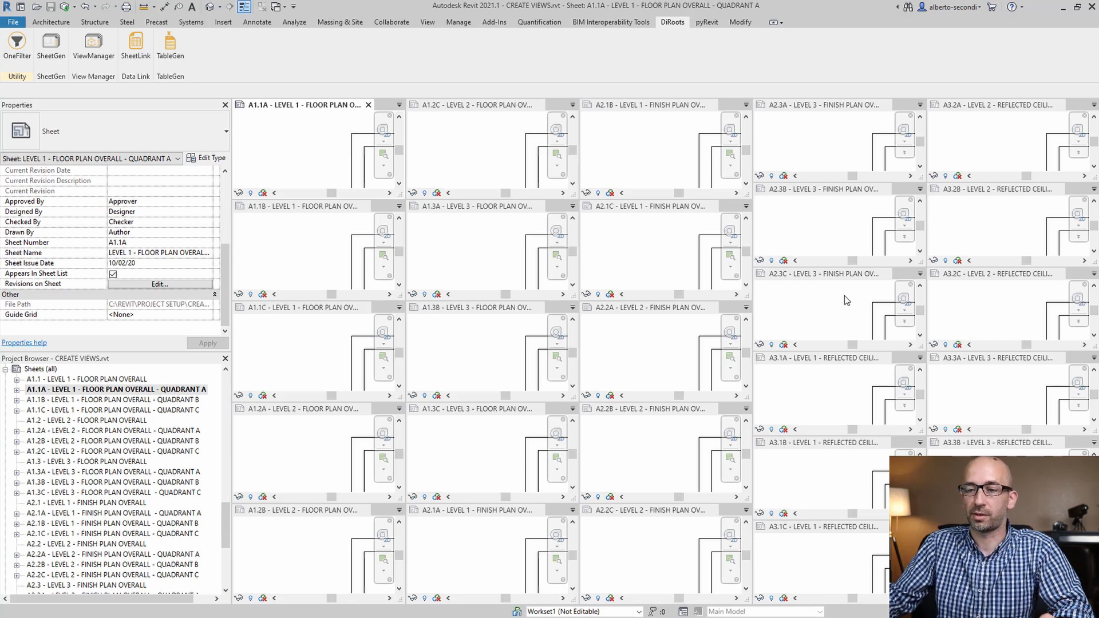
pyautogui.moveTo(350, 255)
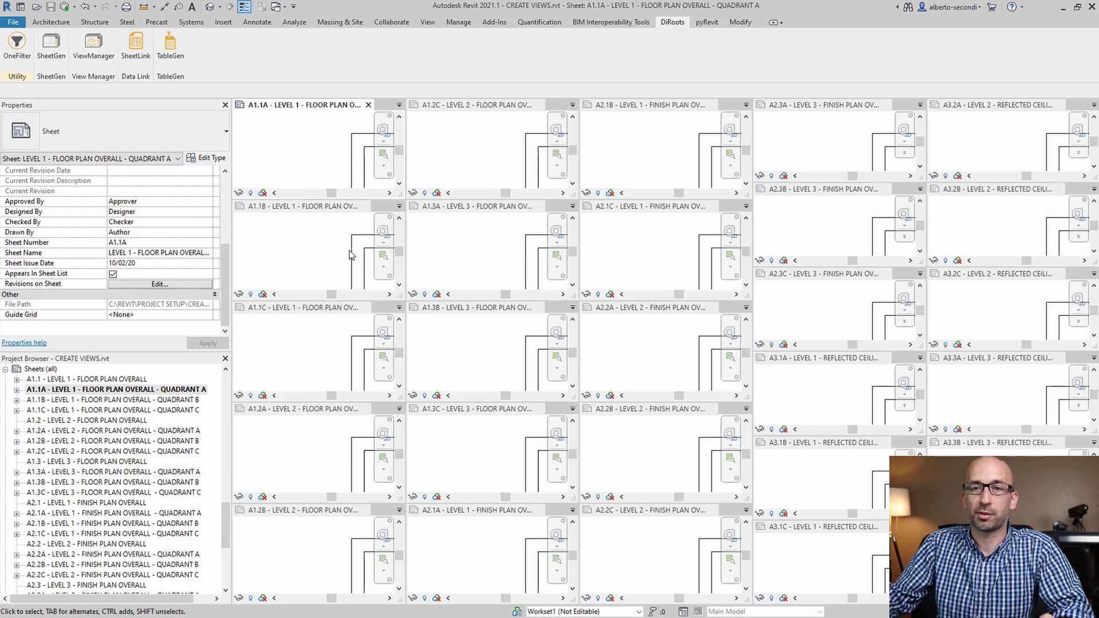
pyautogui.moveTo(284, 160)
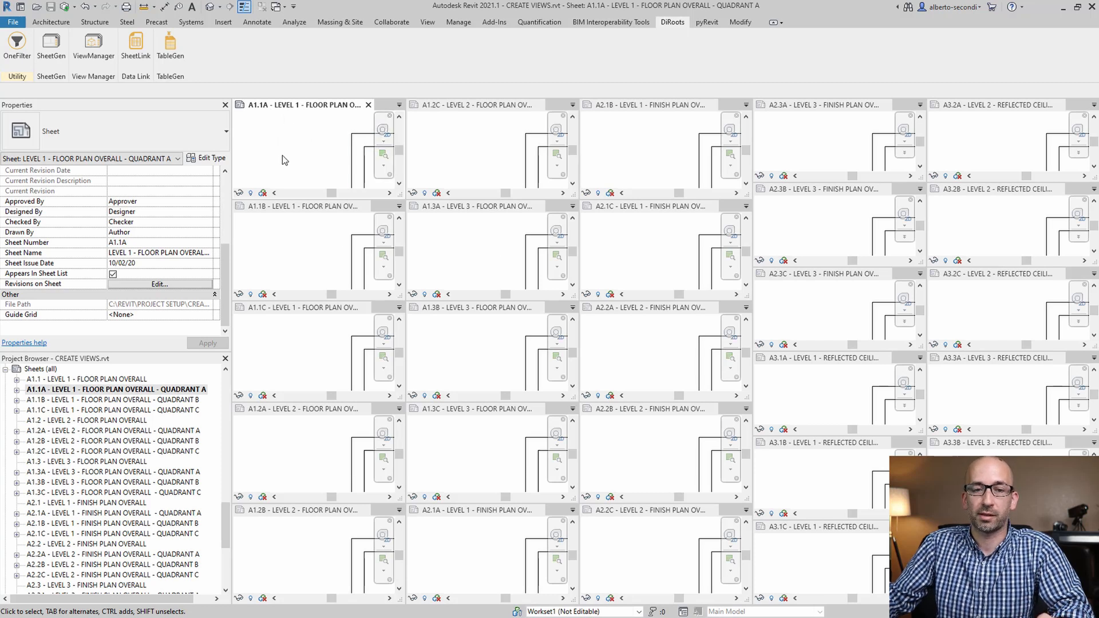
pyautogui.moveTo(314, 293)
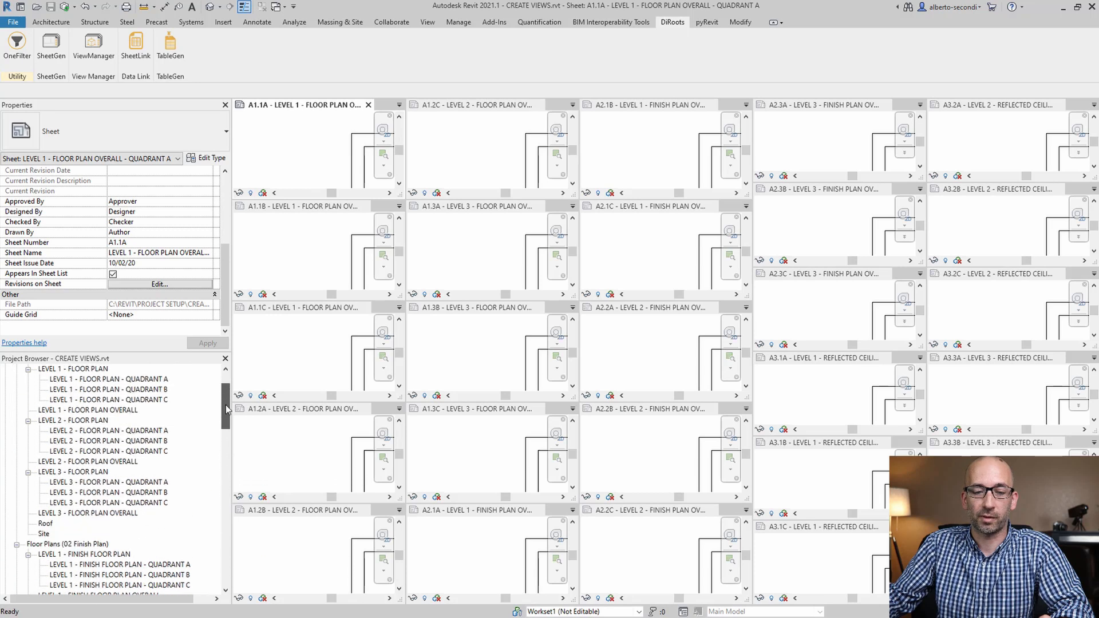
# Browse to Floor Plans and select the Level 1 Floor Plan – Quadrant A view
pyautogui.scroll(3)
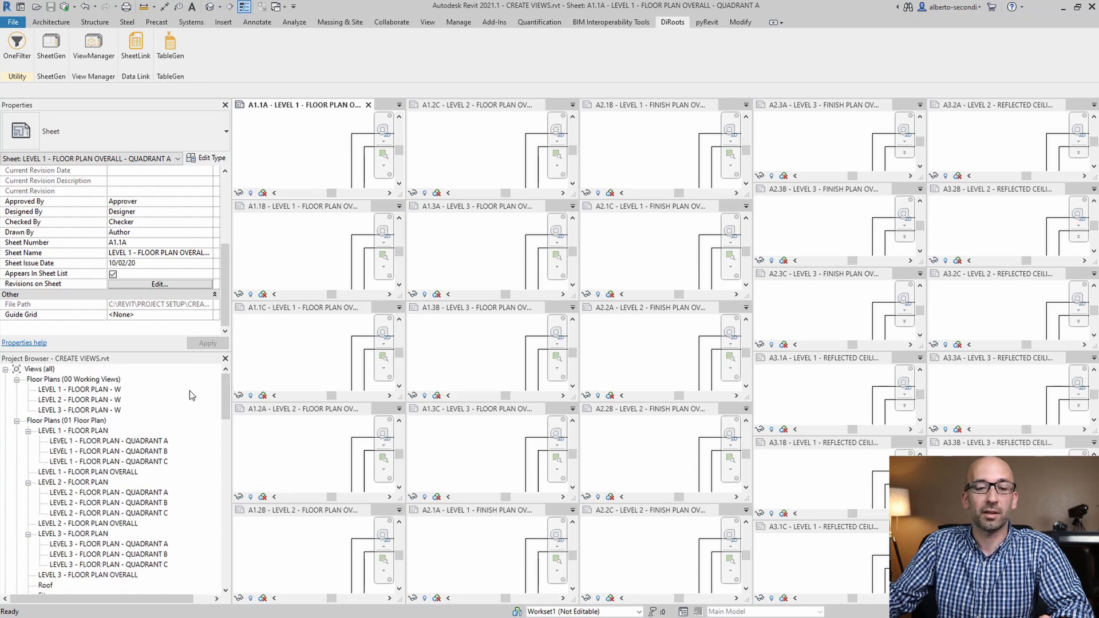
pyautogui.scroll(-3)
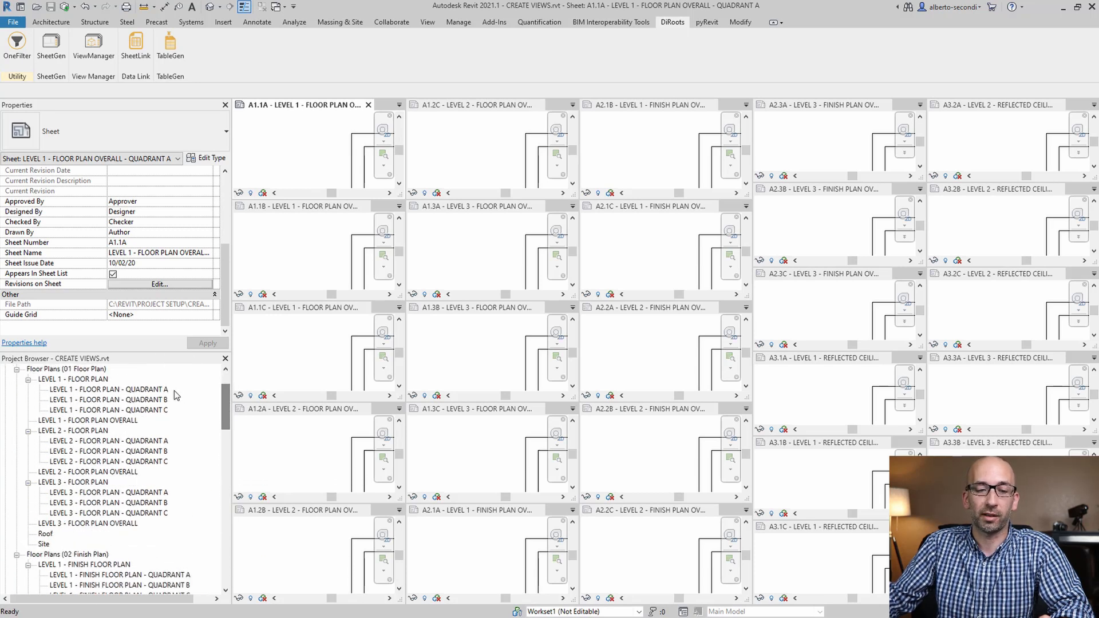
pyautogui.click(108, 389)
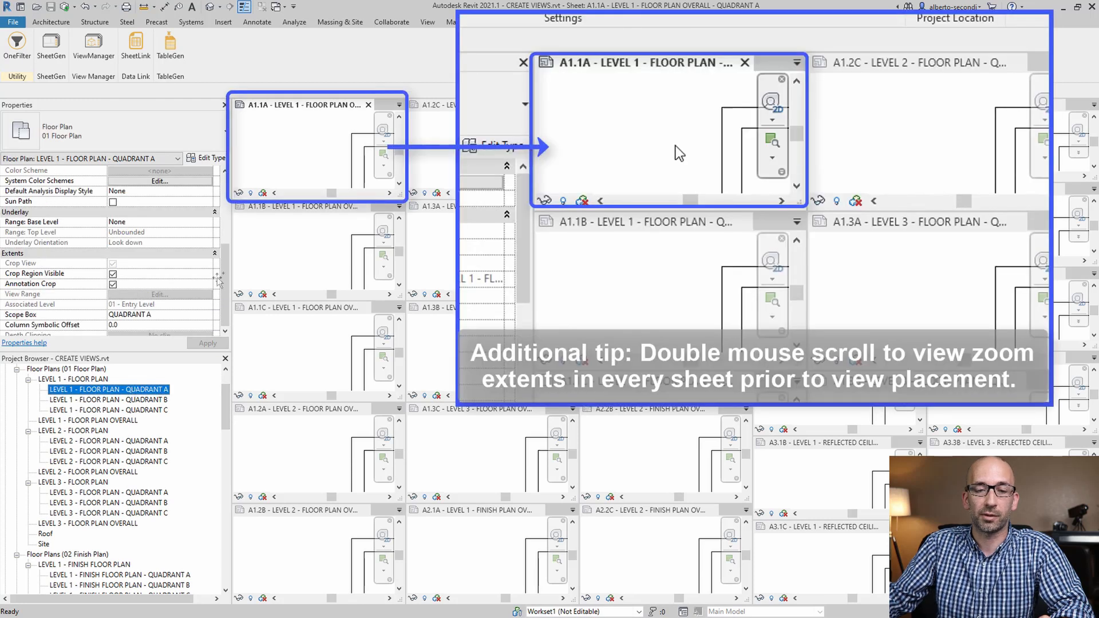
pyautogui.moveTo(300, 142)
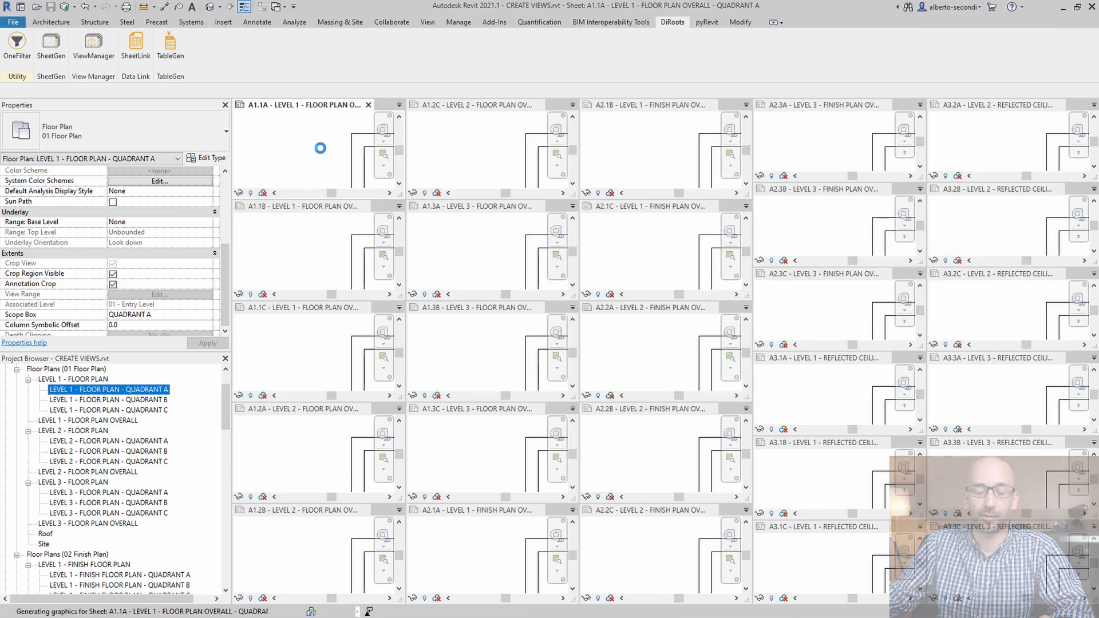
# Place Level 1 Quadrant A and B plans on sheets A1.1A and A1.1B, then tab views
pyautogui.click(321, 147)
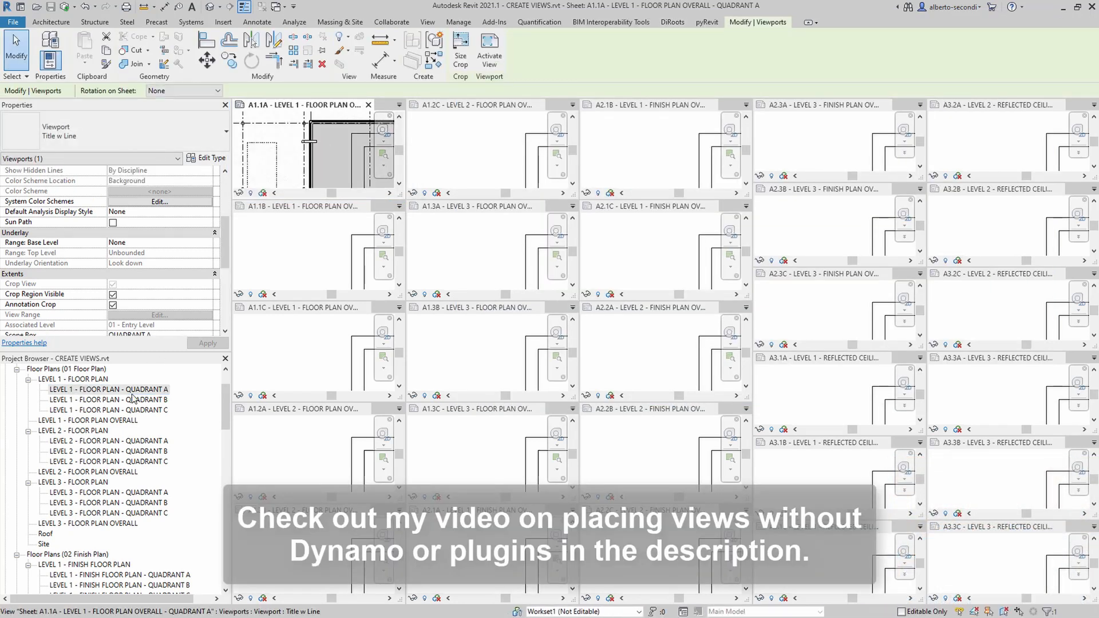
pyautogui.click(108, 399)
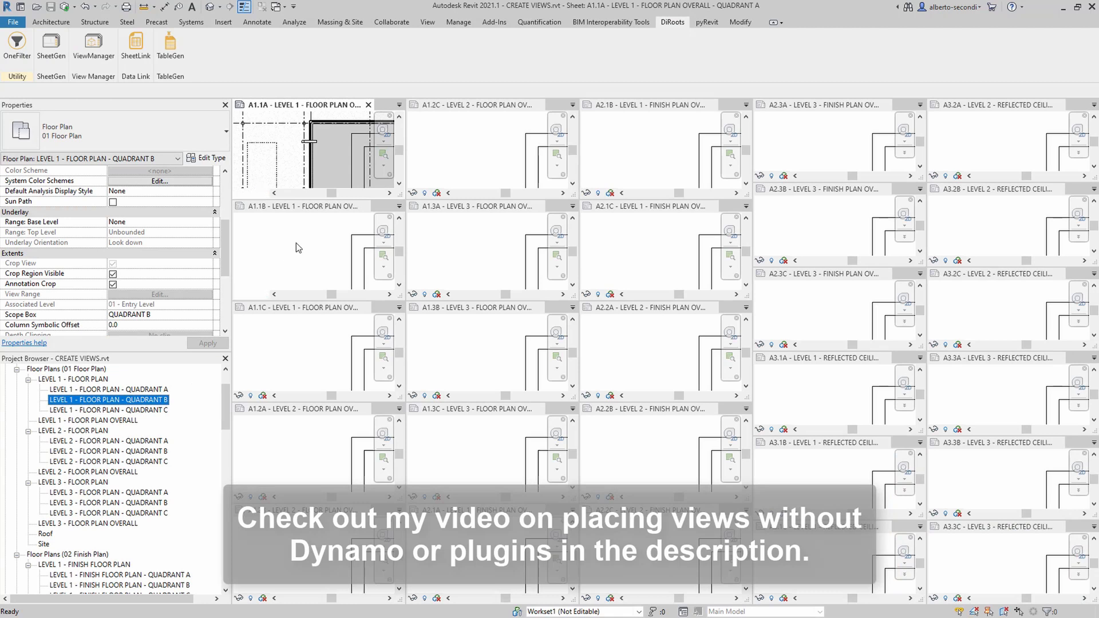
pyautogui.click(296, 242)
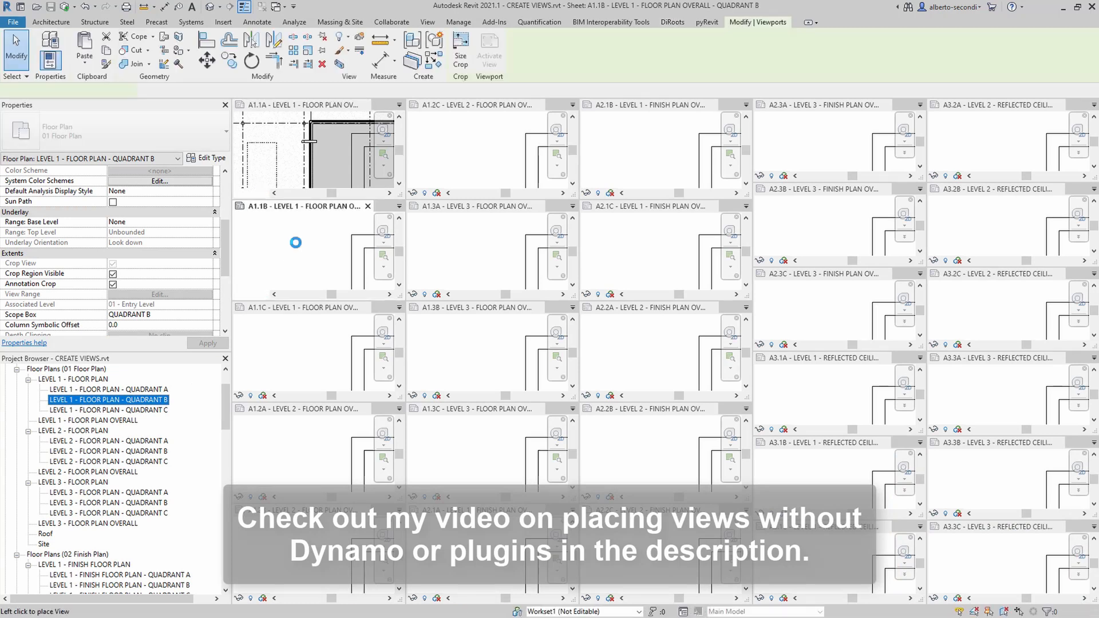
pyautogui.click(930, 49)
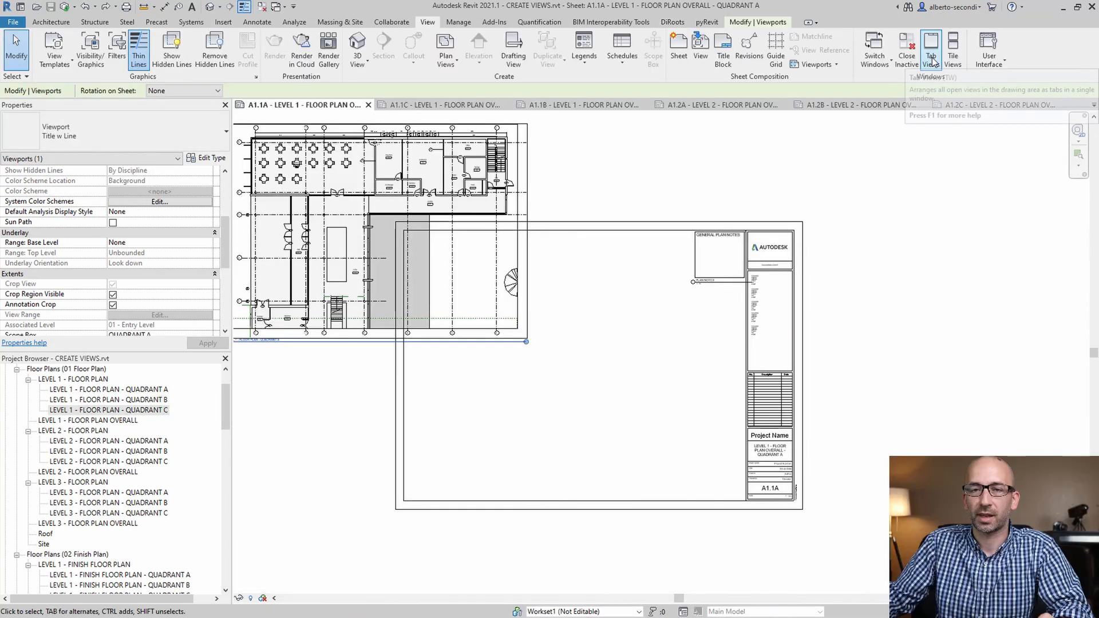
pyautogui.moveTo(930, 49)
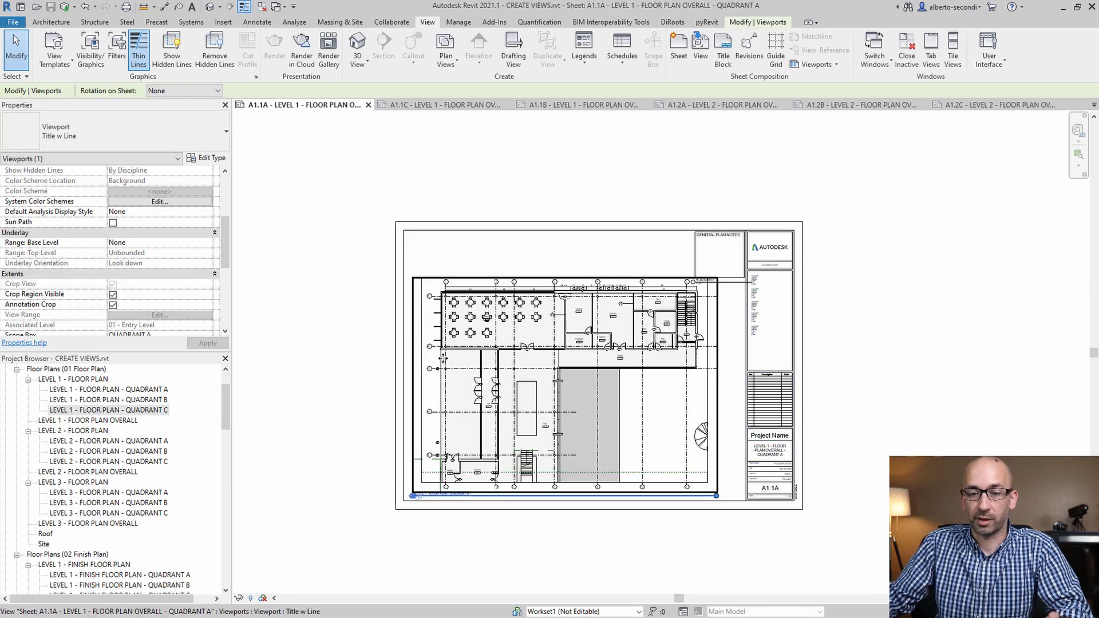
pyautogui.moveTo(510, 416)
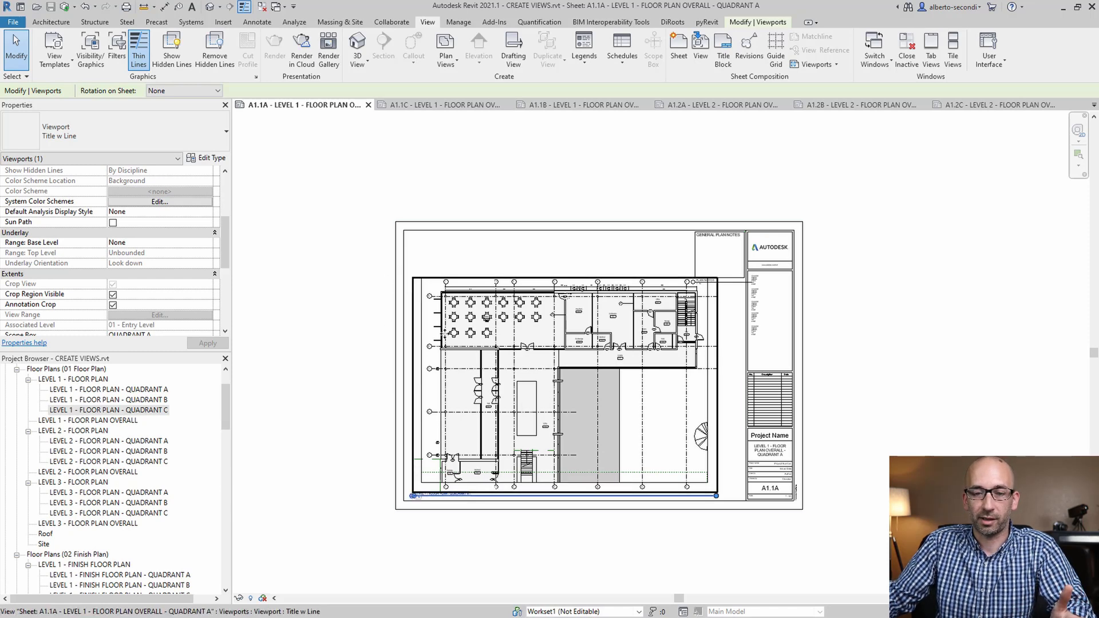
pyautogui.moveTo(514, 397)
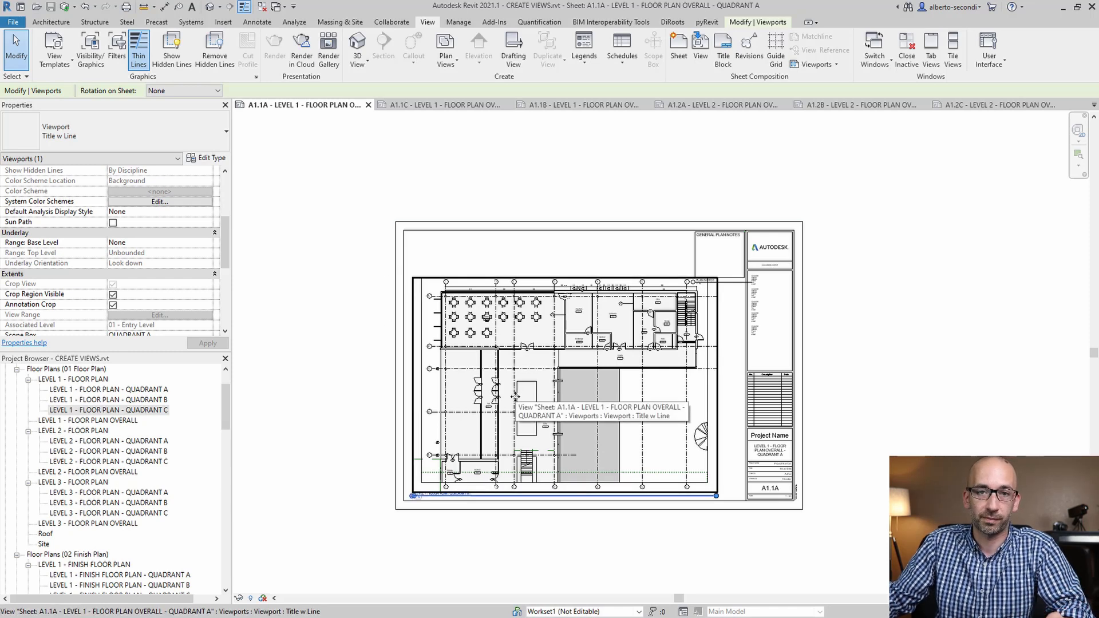